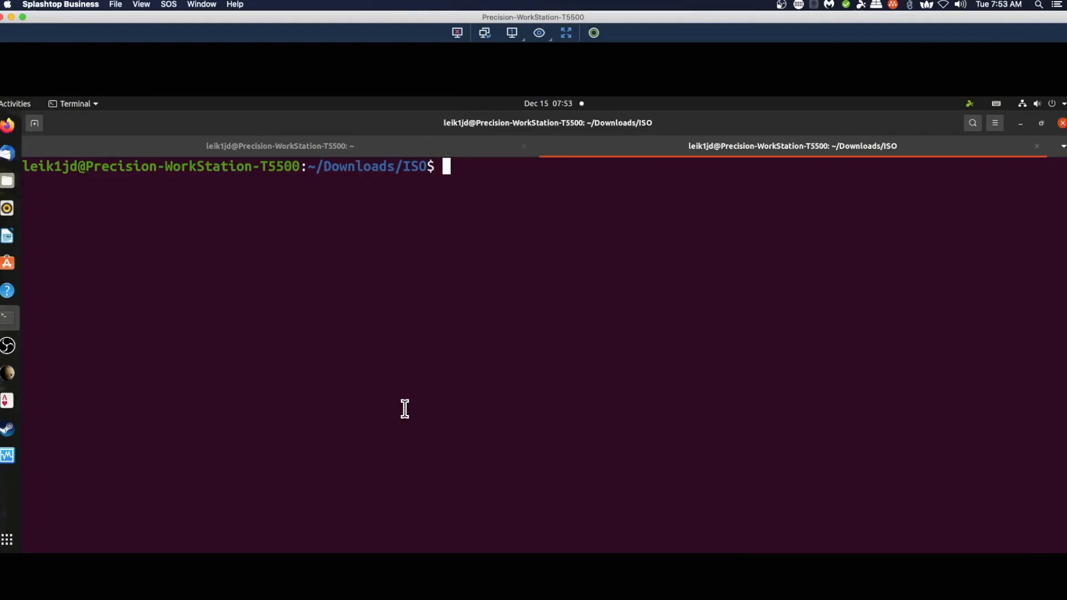
pyautogui.moveTo(521, 292)
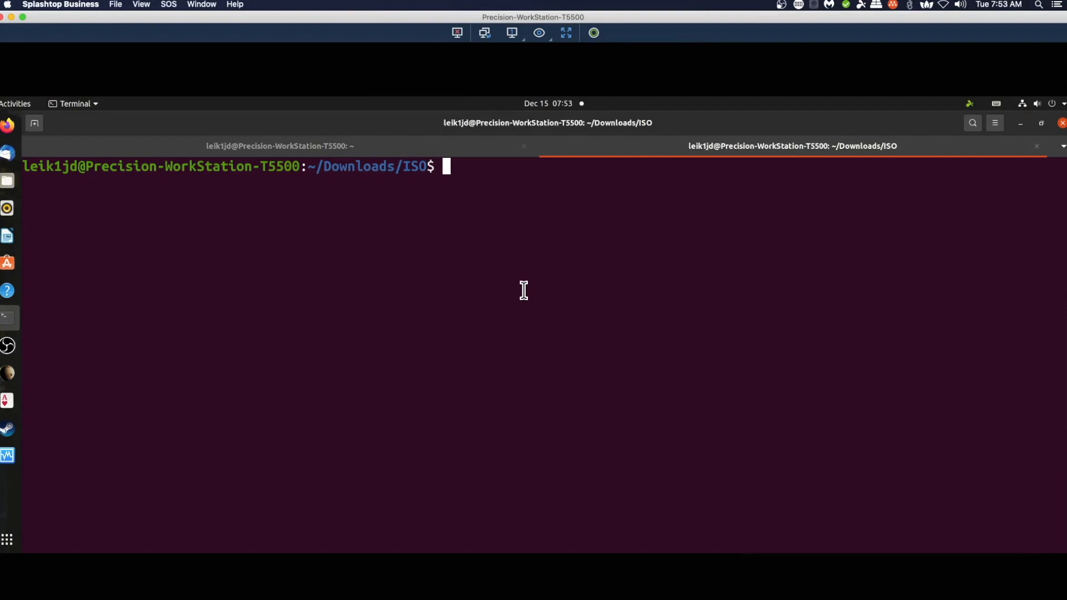
pyautogui.moveTo(7, 129)
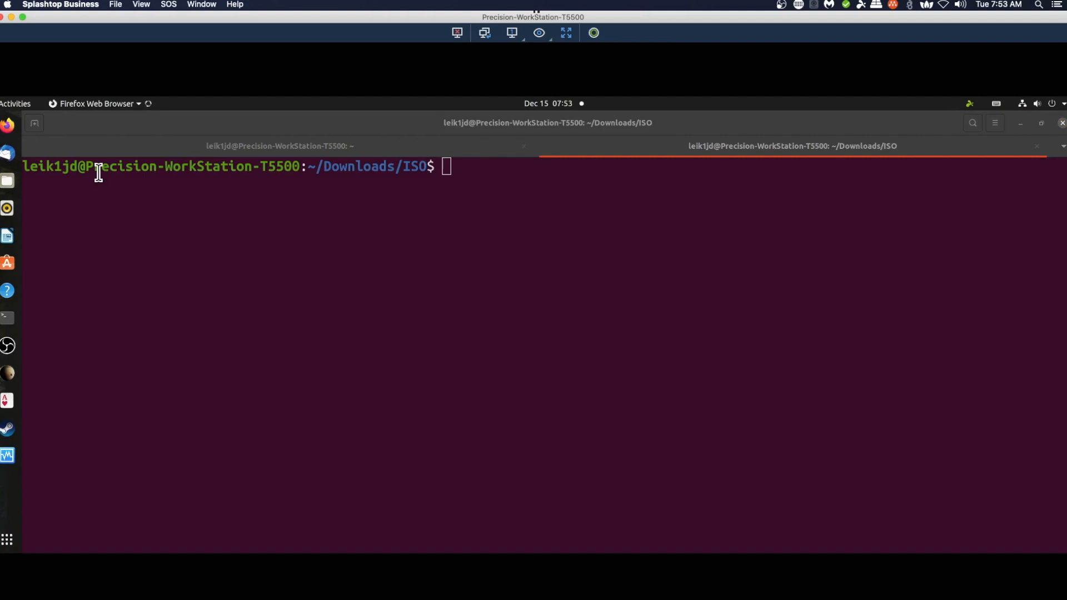
pyautogui.moveTo(103, 184)
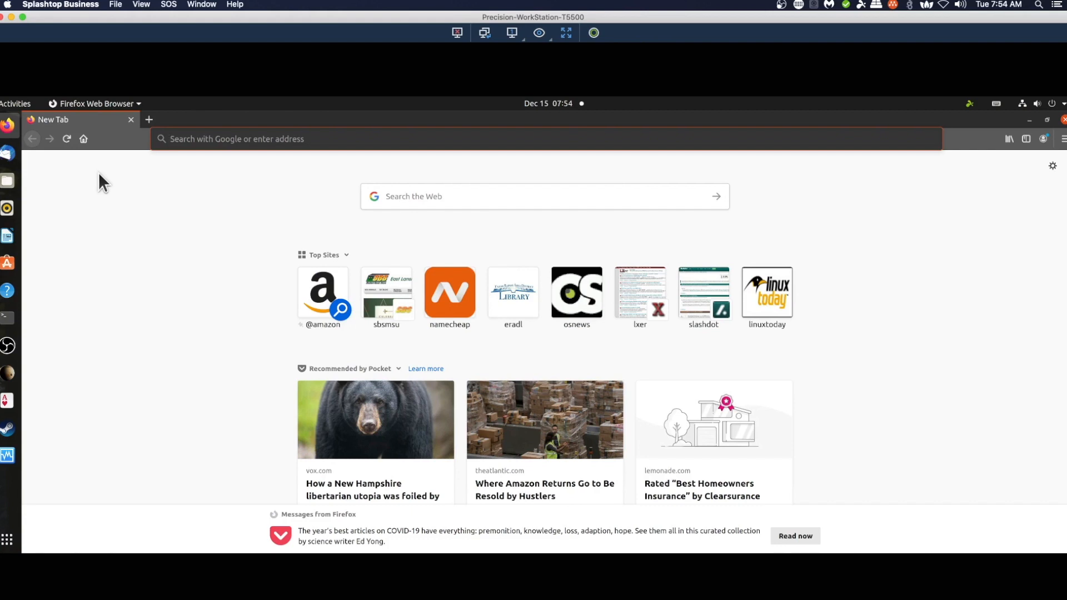
pyautogui.moveTo(168, 133)
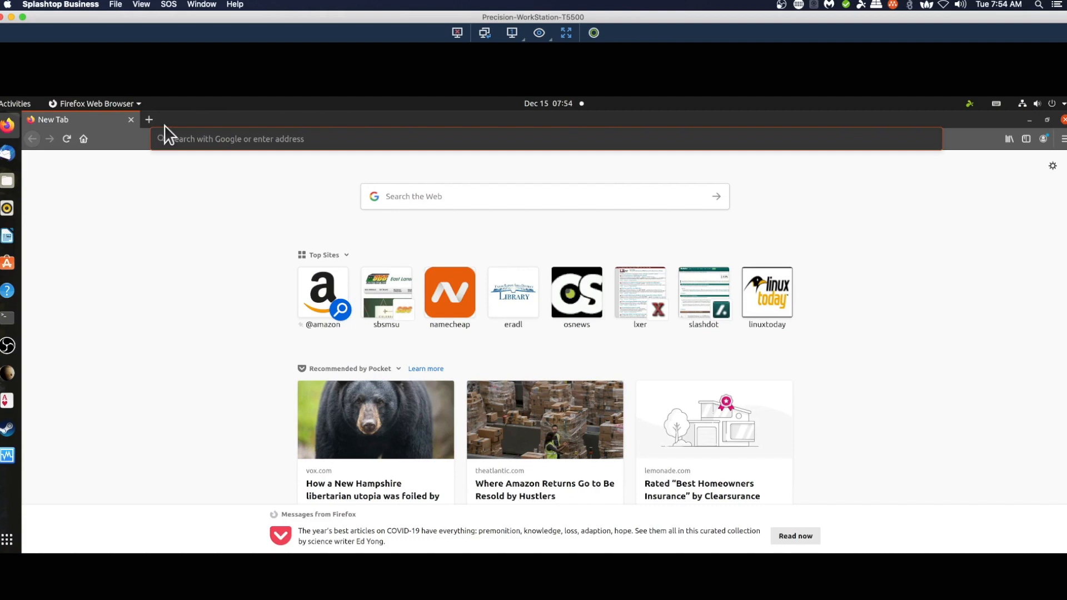
pyautogui.moveTo(272, 138)
pyautogui.write('https://distrowatch.com')
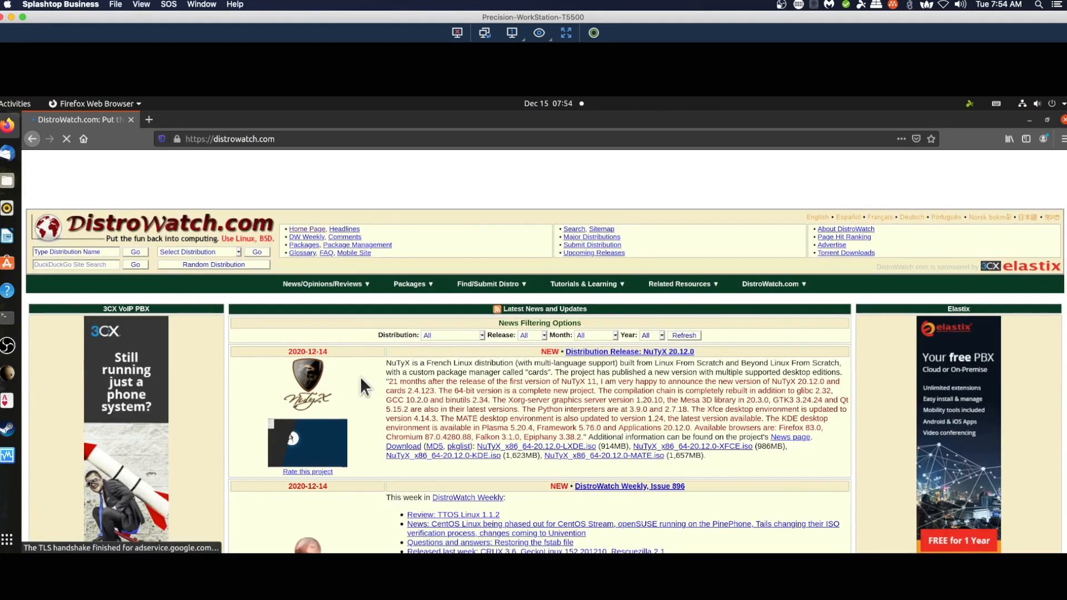
# Step: Copy the NuTyX 20.12.0 MATE ISO link from DistroWatch, then return to Terminal
pyautogui.scroll(-3)
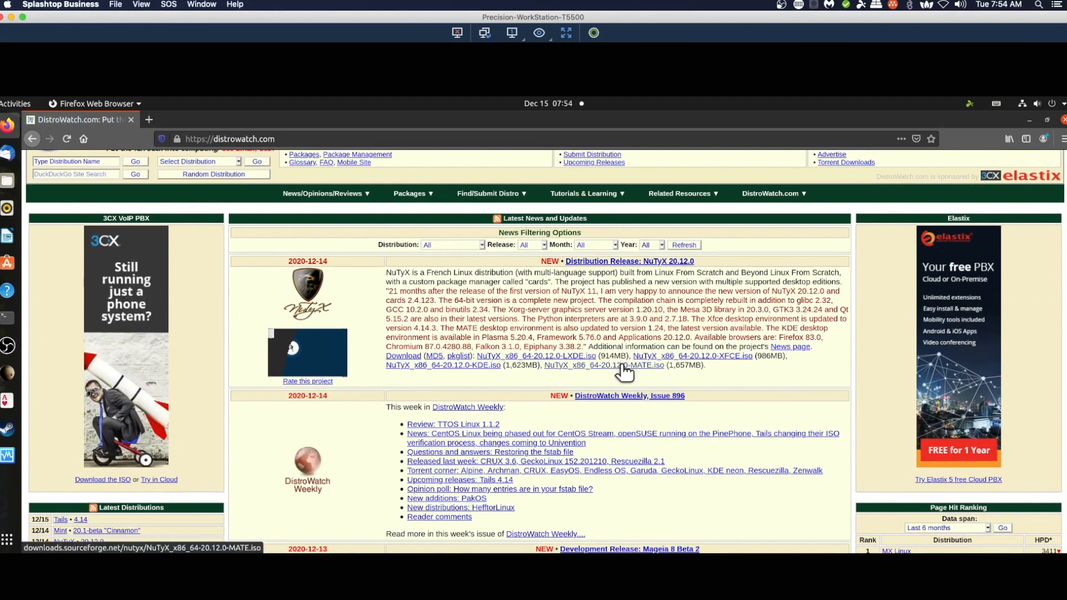
pyautogui.moveTo(463, 372)
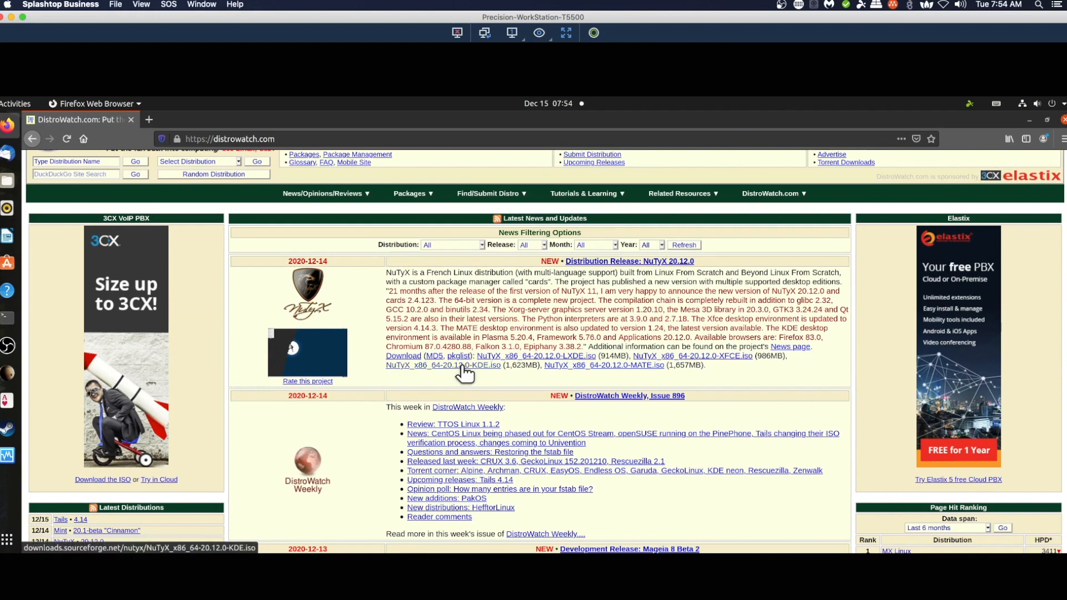
pyautogui.moveTo(597, 379)
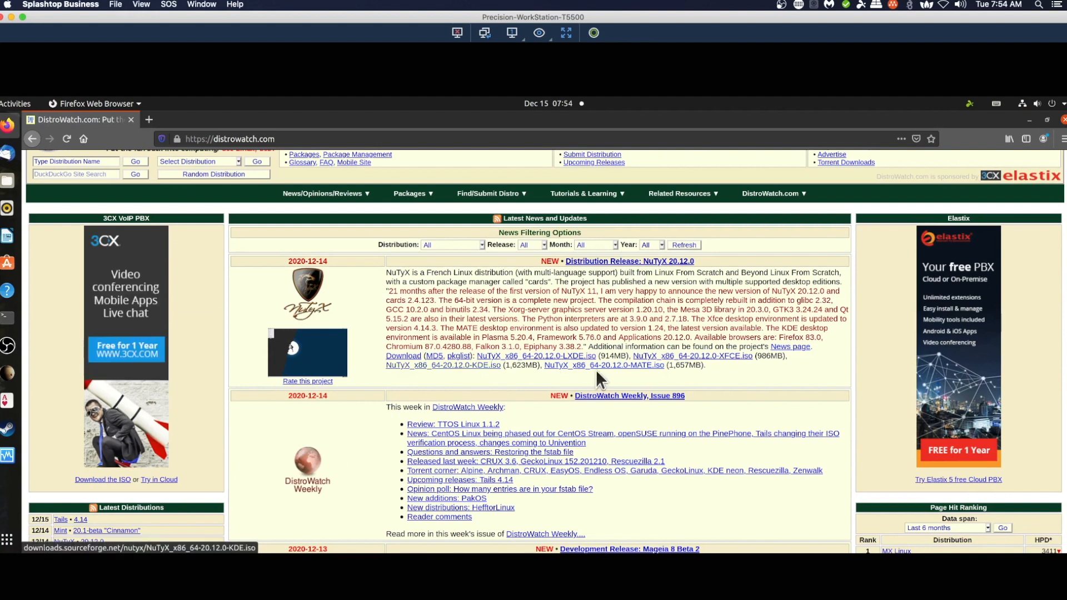
pyautogui.moveTo(601, 367)
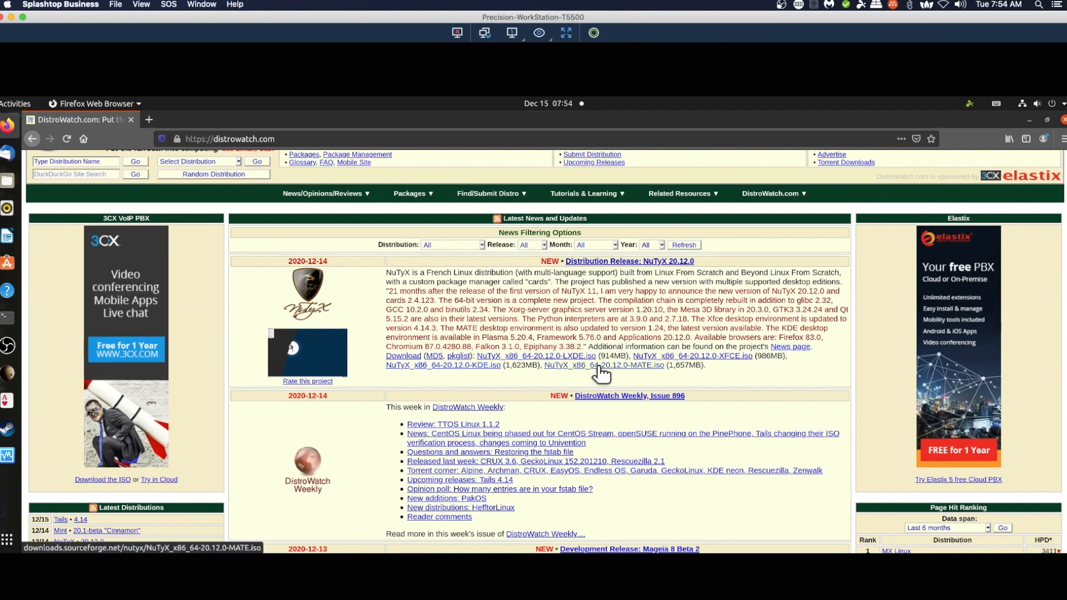
pyautogui.rightClick(603, 367)
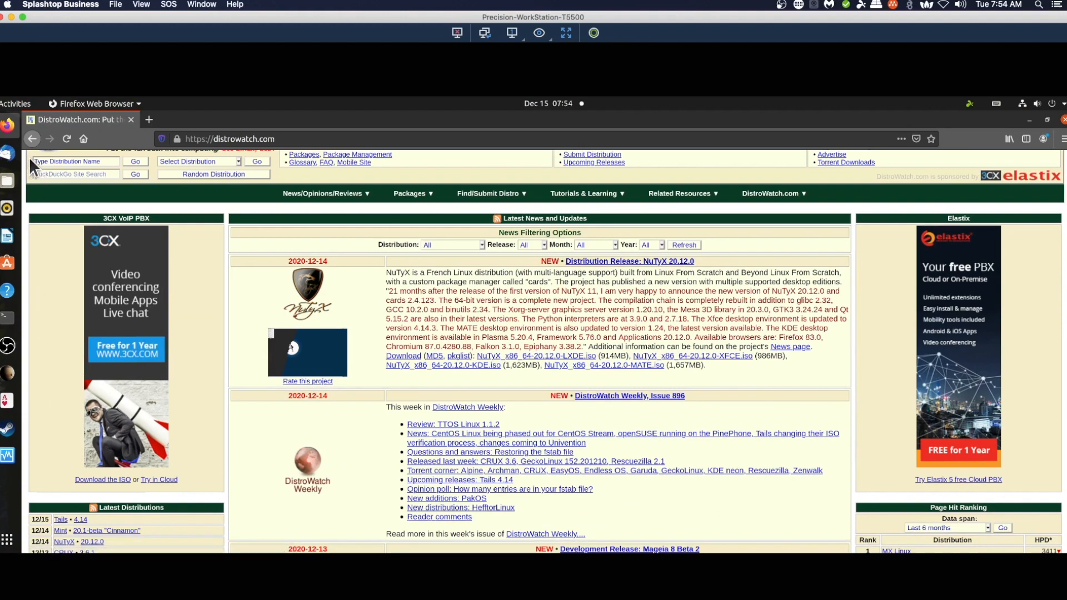
pyautogui.click(7, 318)
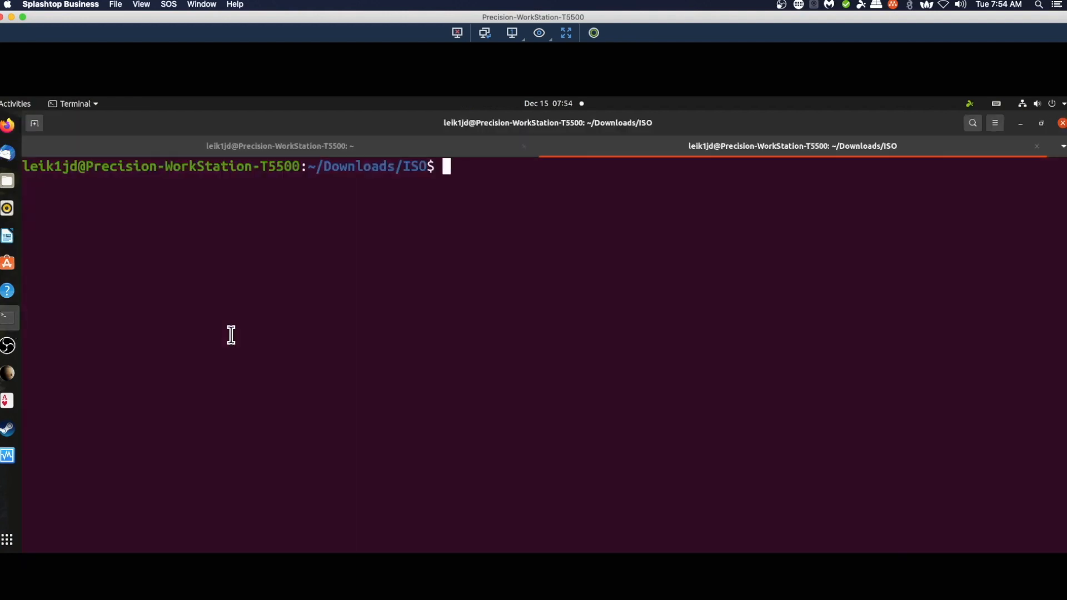
# Step: Create distros.txt in nano with the NuTyX_x86_64-20.12.0-MATE.iso URL on line one
pyautogui.write('nano')
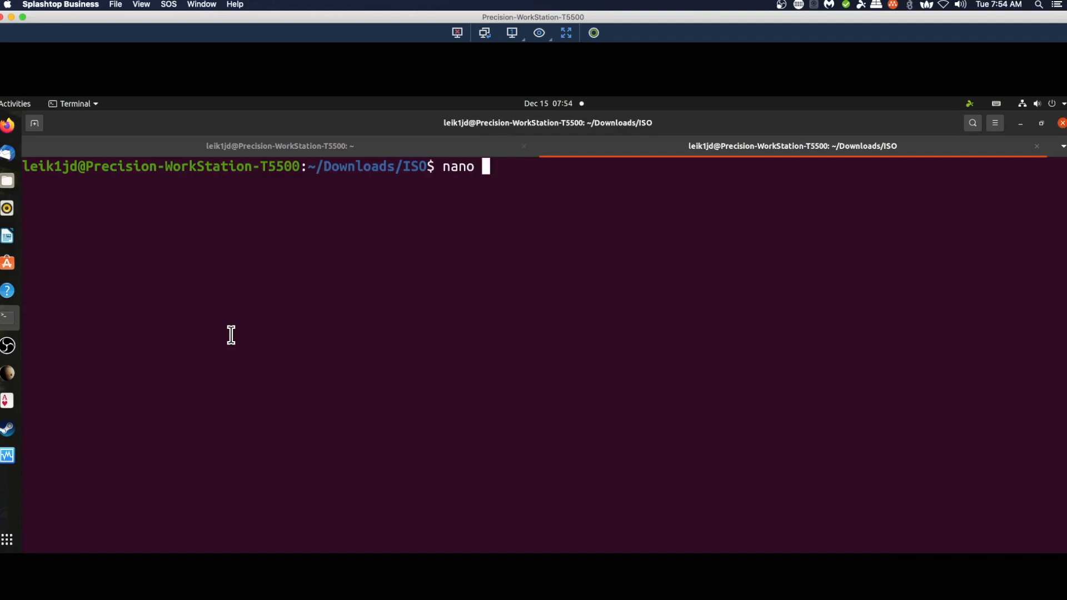
pyautogui.write('distros.t')
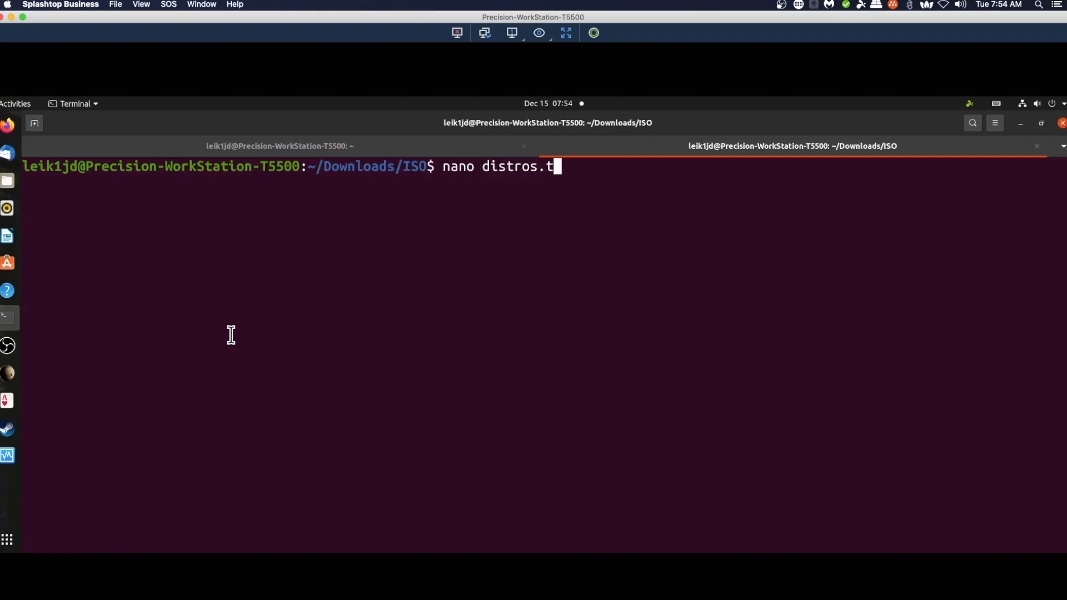
pyautogui.press('Return')
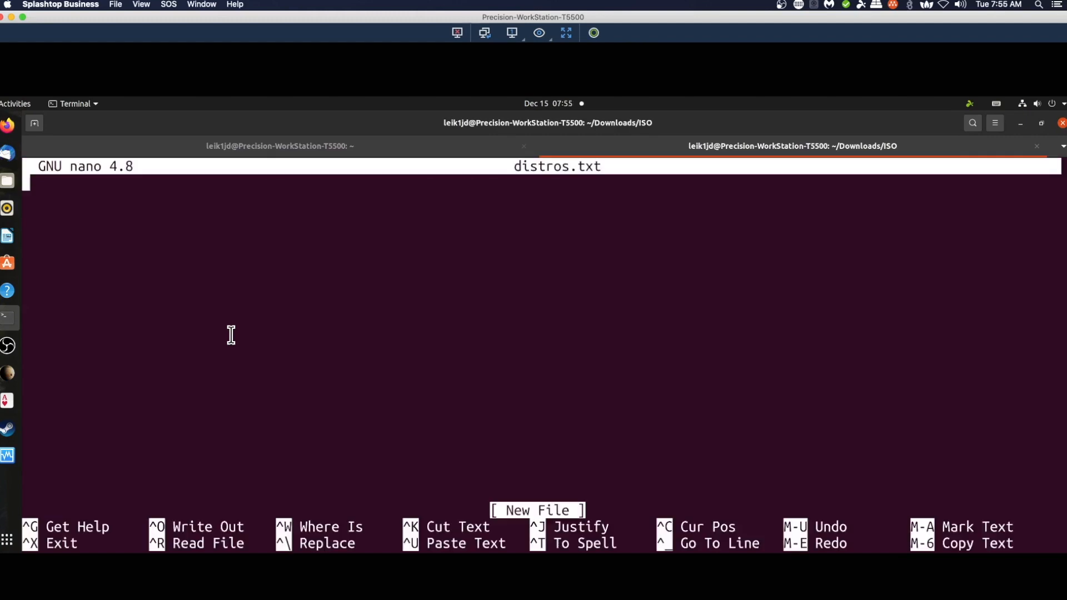
pyautogui.write('http://downloads.sourceforge.net/nutyx/NuTyX_x86_64-20.12.0-MATE.iso')
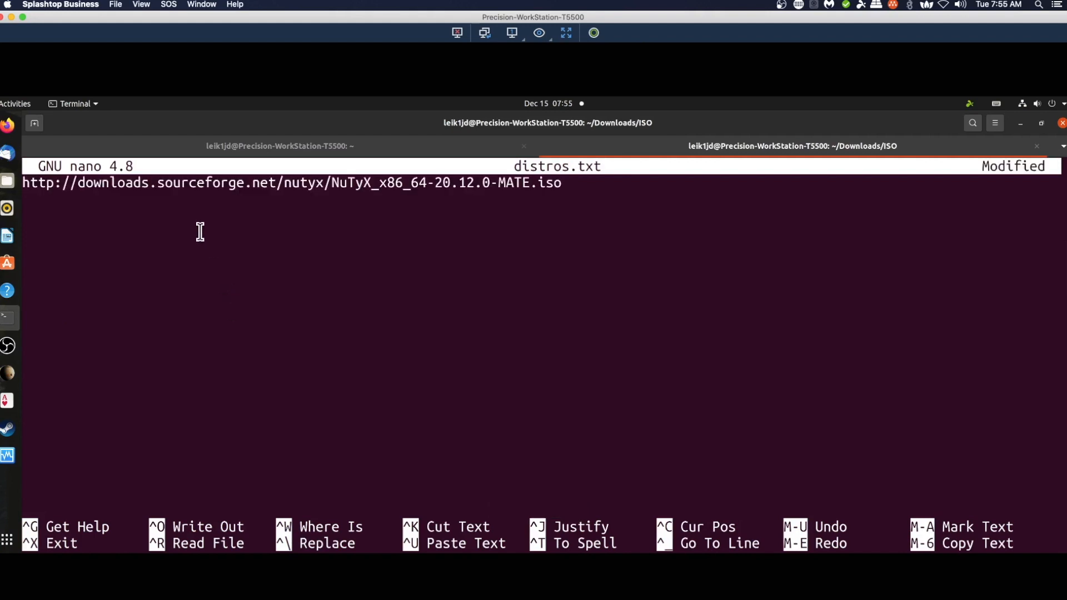
pyautogui.moveTo(246, 252)
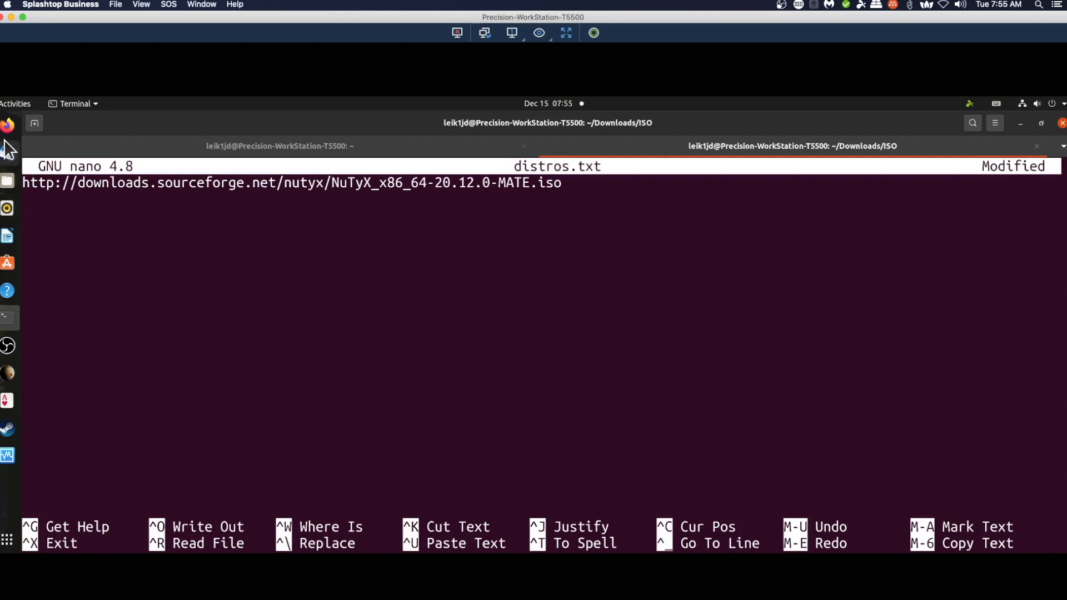
pyautogui.moveTo(9, 125)
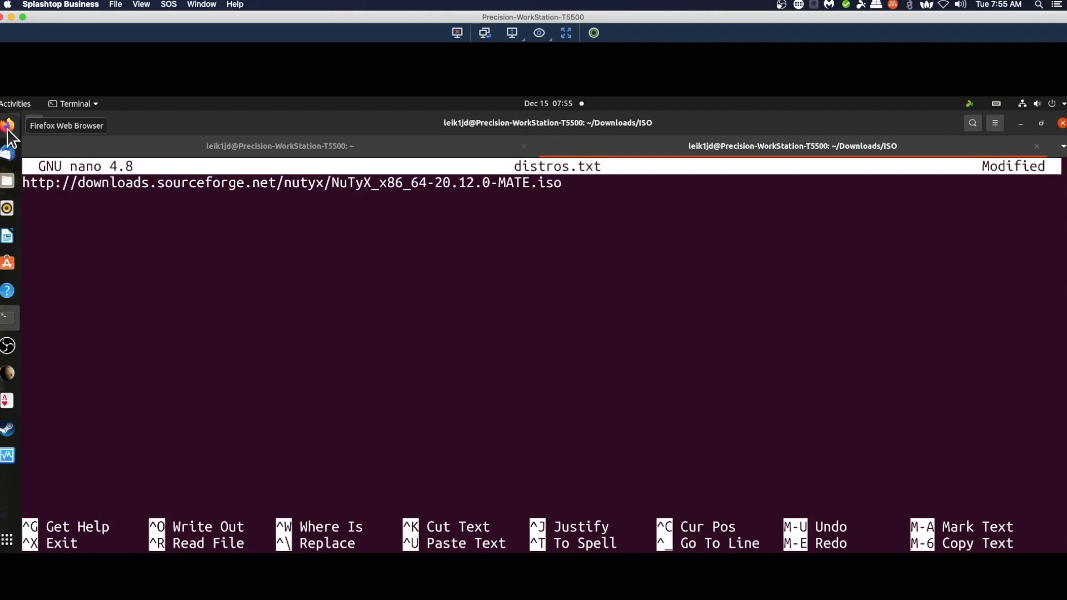
pyautogui.press('Return')
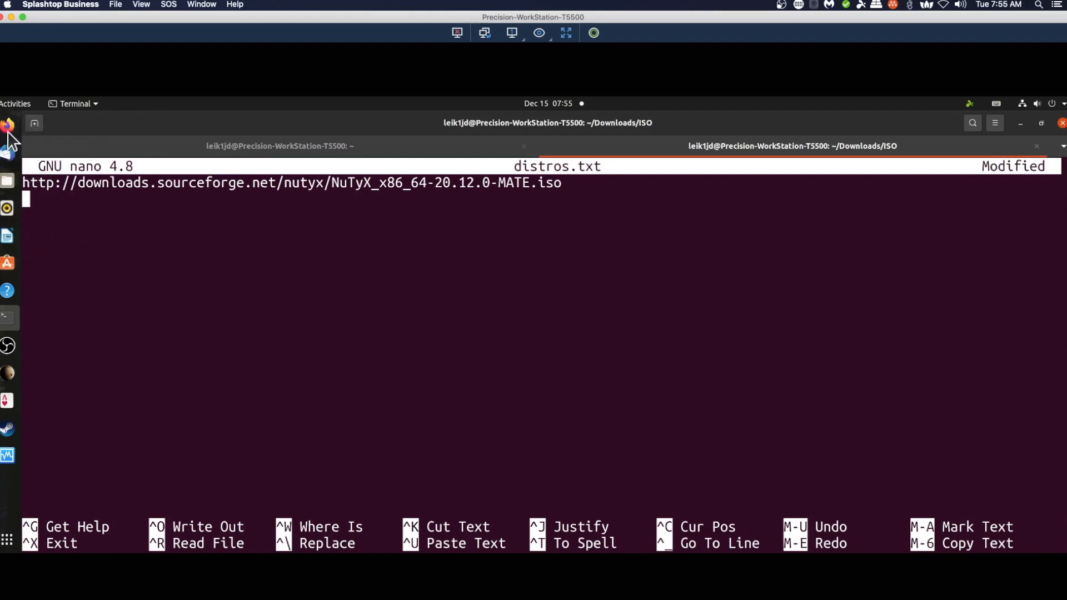
pyautogui.moveTo(7, 125)
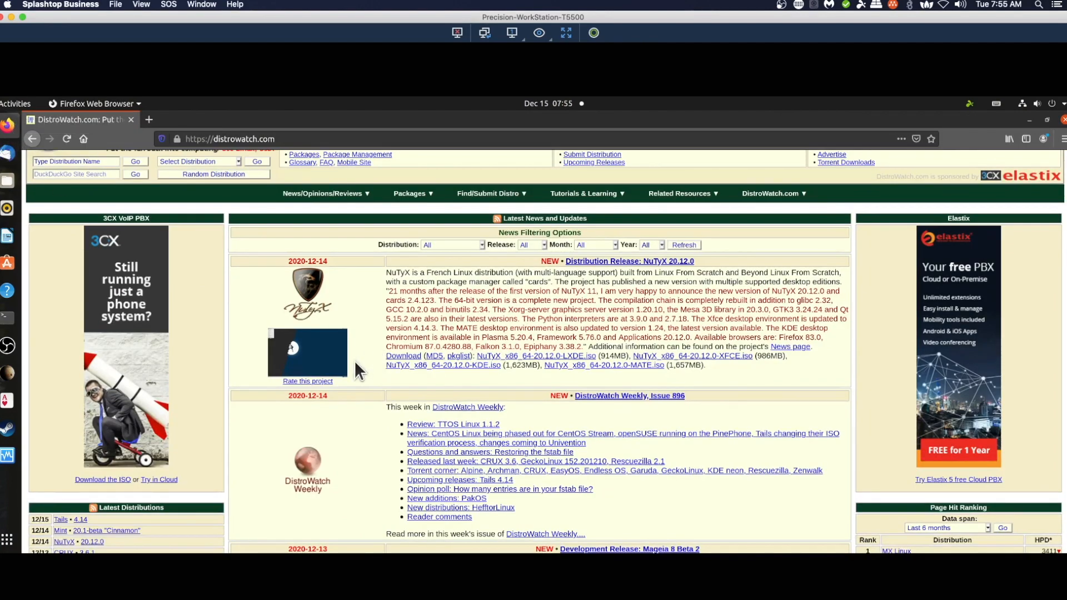
# Step: Open DragonFly BSD's DistroWatch page and go to its download mirrors
pyautogui.scroll(-3)
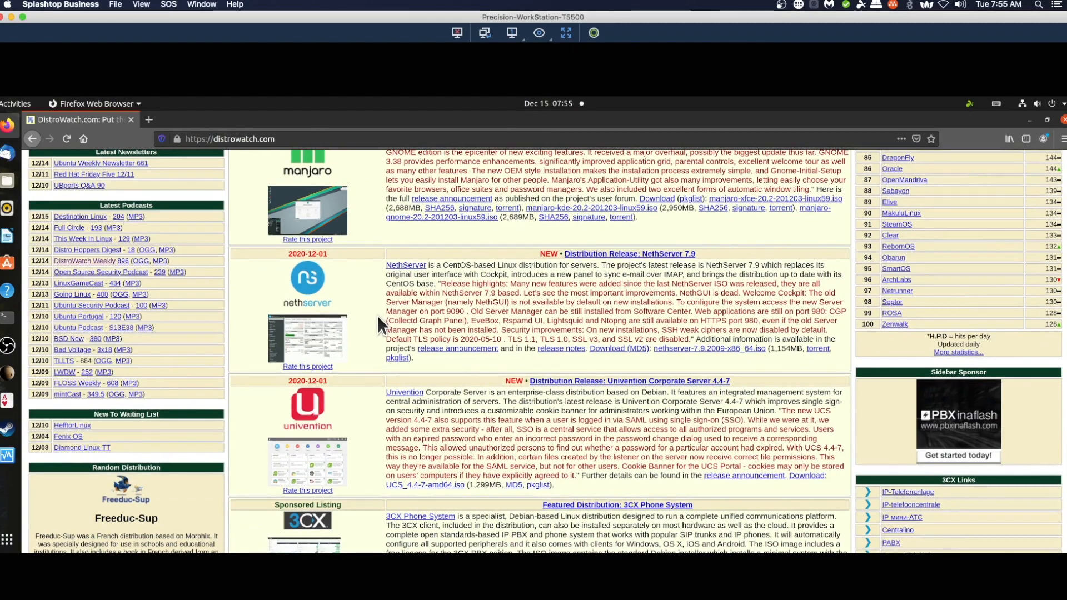
pyautogui.scroll(-3)
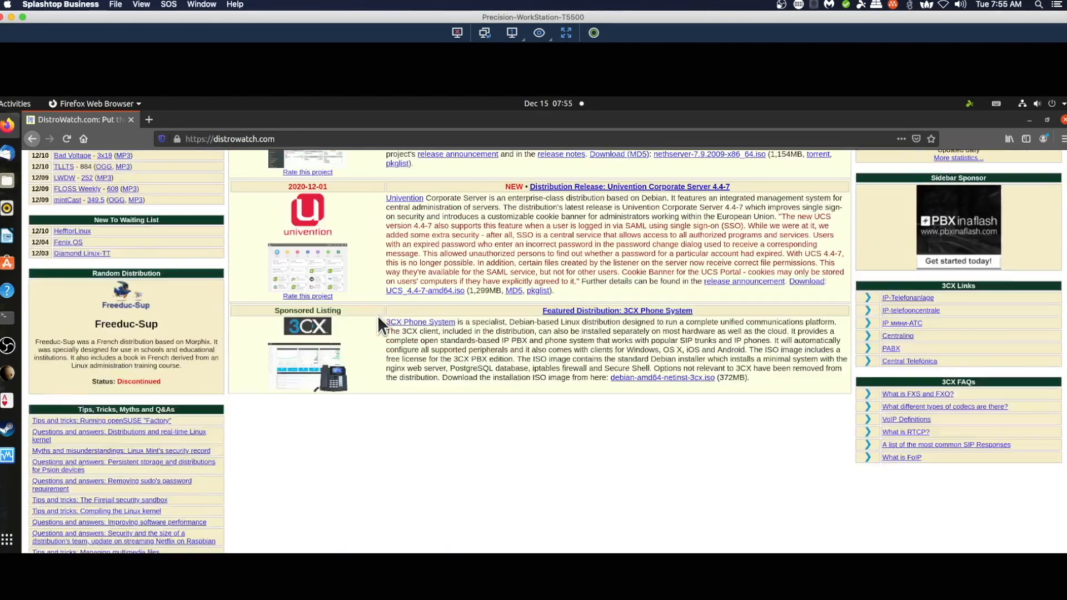
pyautogui.scroll(-3)
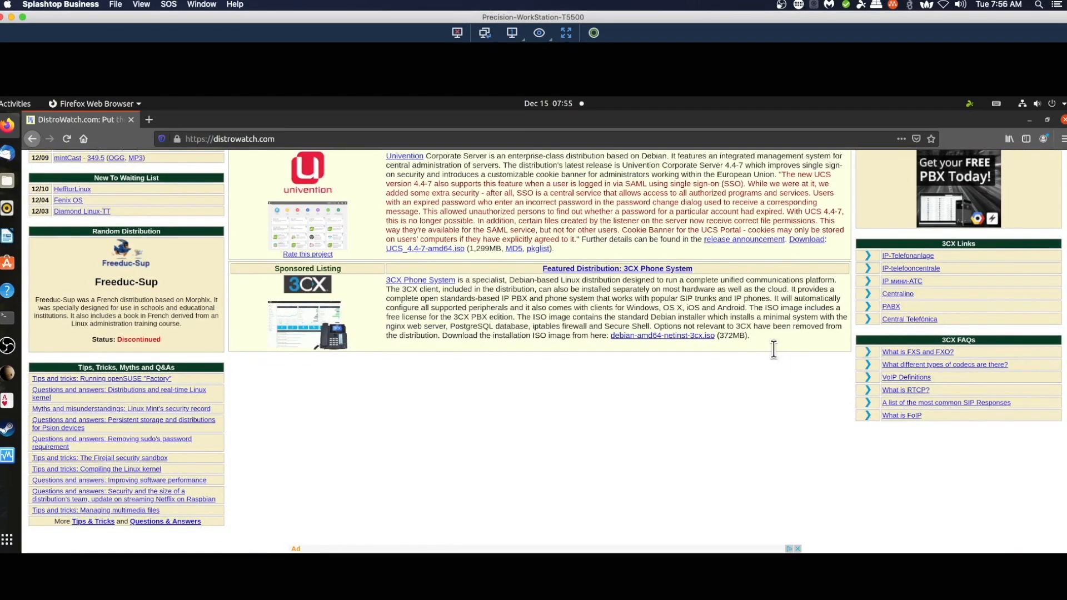
pyautogui.scroll(3)
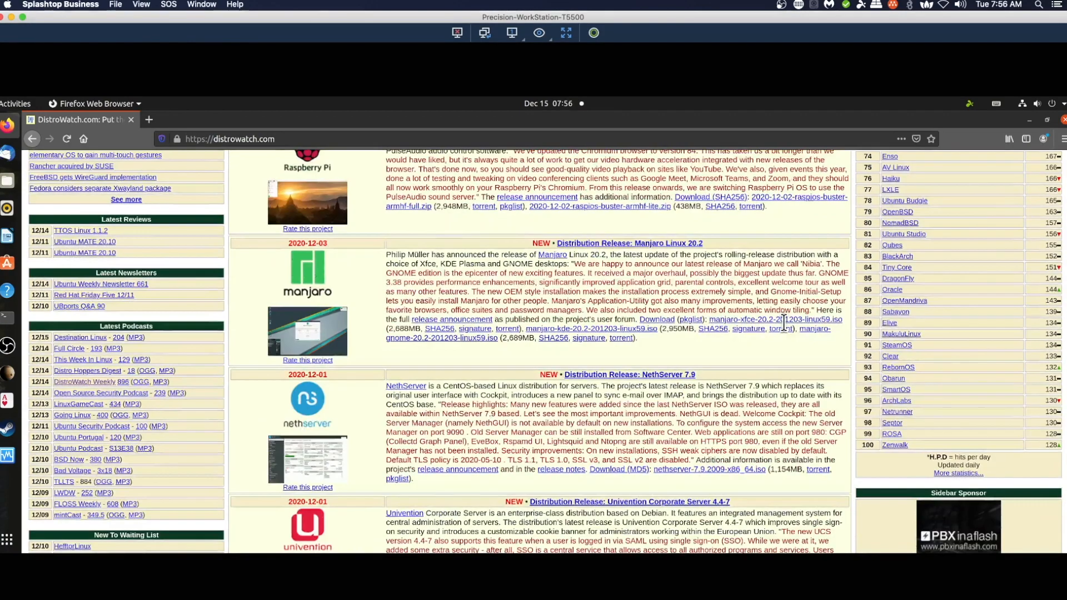
pyautogui.scroll(3)
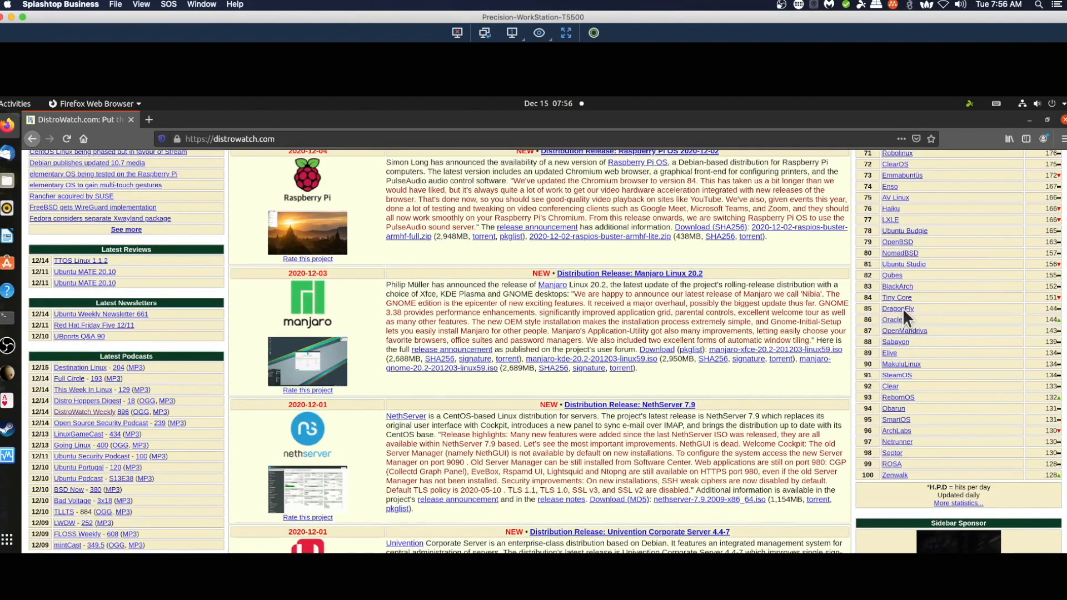
pyautogui.click(897, 308)
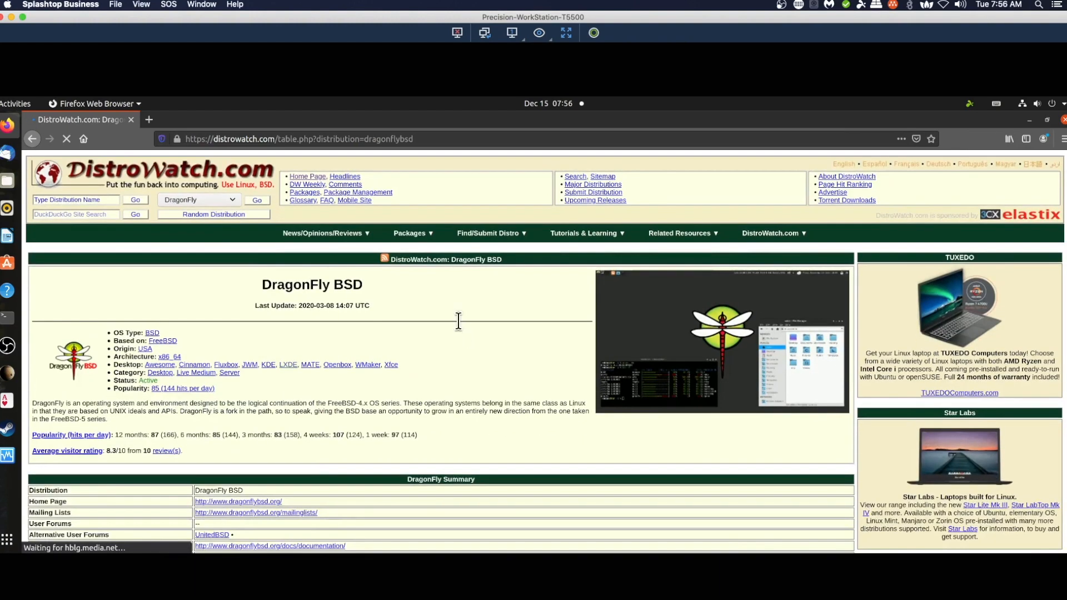
pyautogui.scroll(-3)
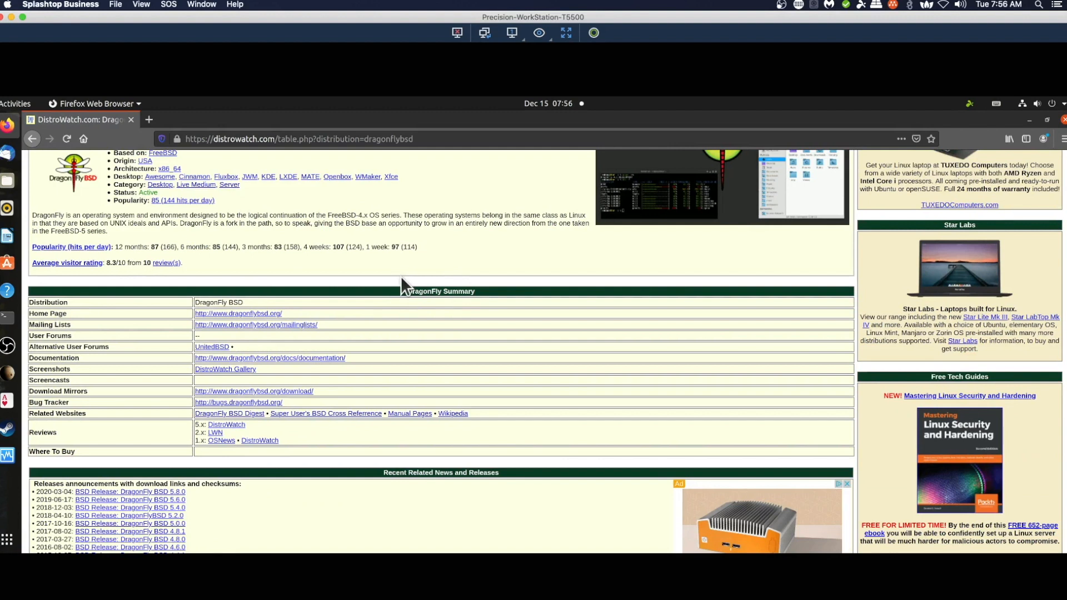
pyautogui.moveTo(293, 392)
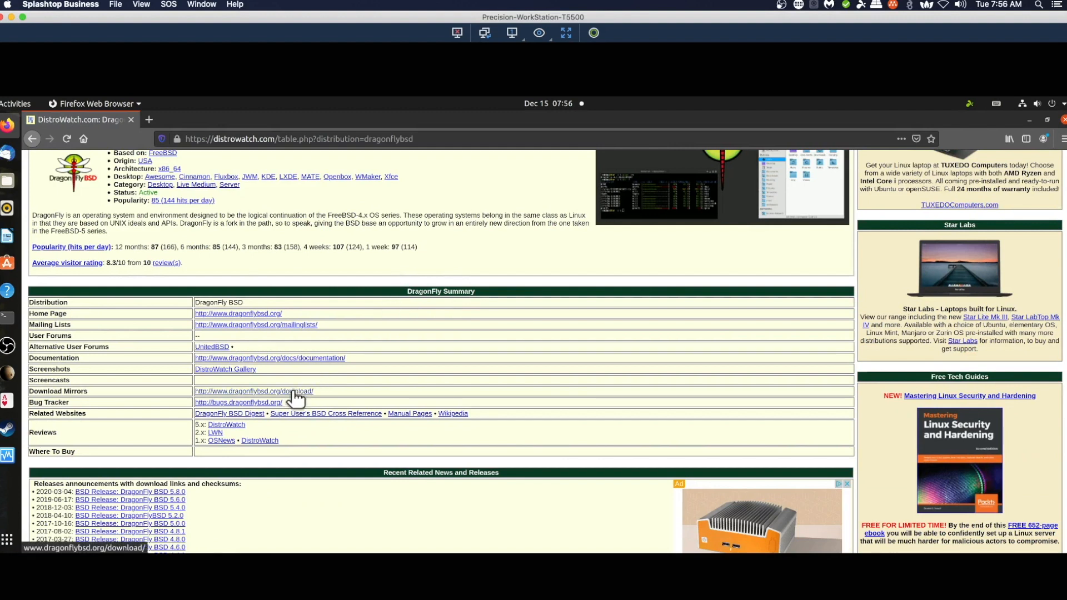
pyautogui.click(254, 391)
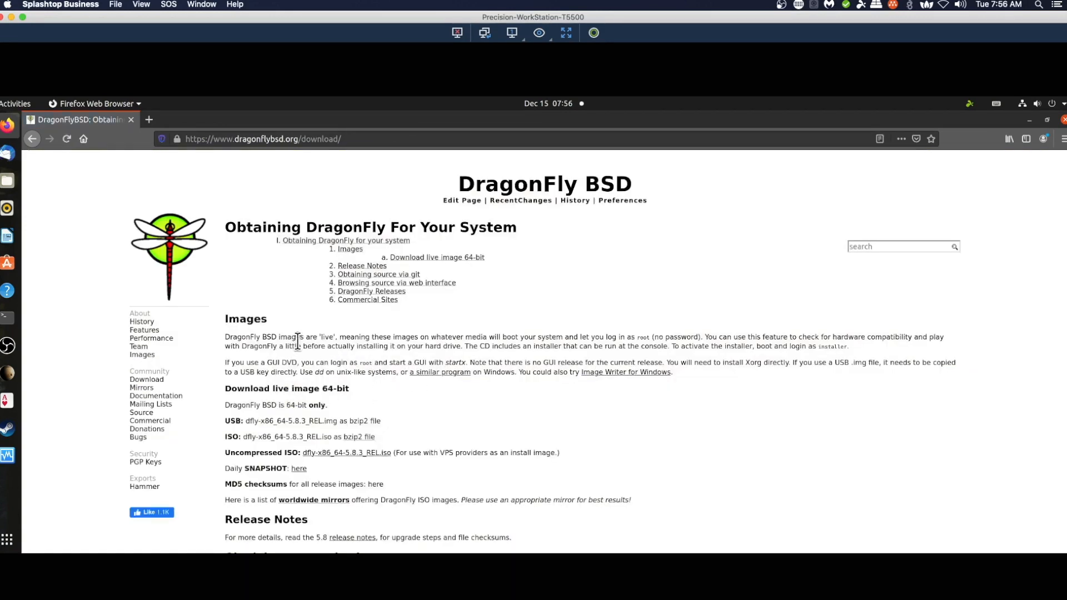
# Step: Copy the link for the DragonFly BSD 5.8.3 ISO bzip2 file
pyautogui.scroll(-3)
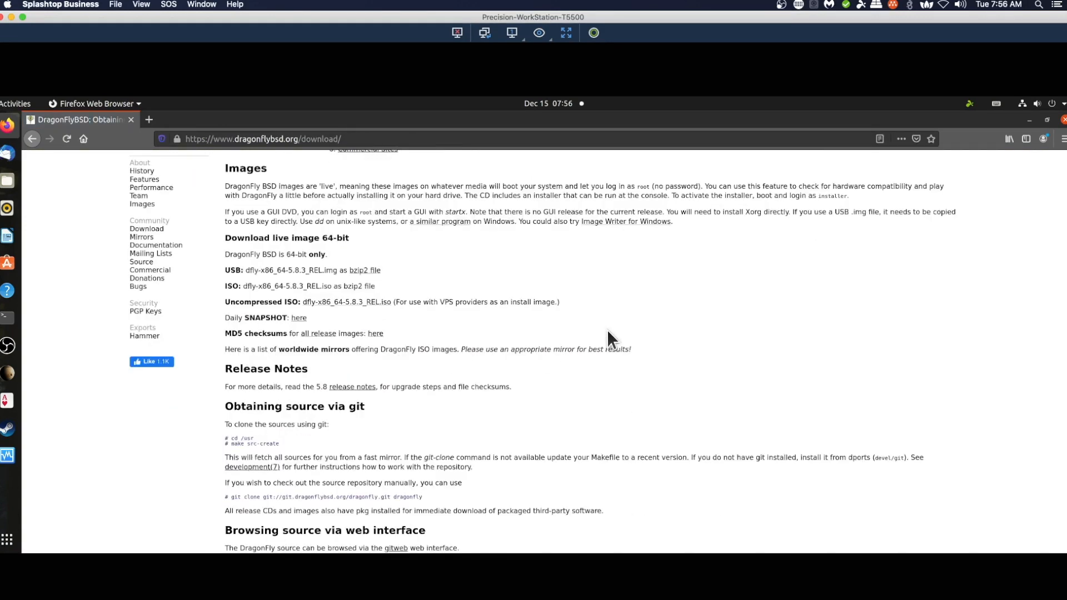
pyautogui.scroll(-3)
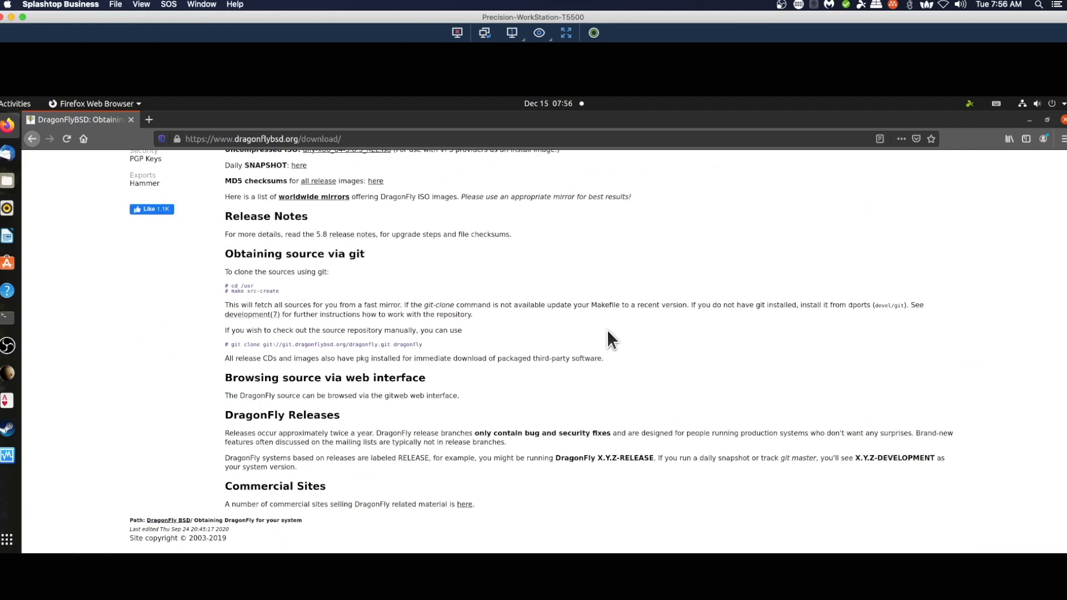
pyautogui.scroll(3)
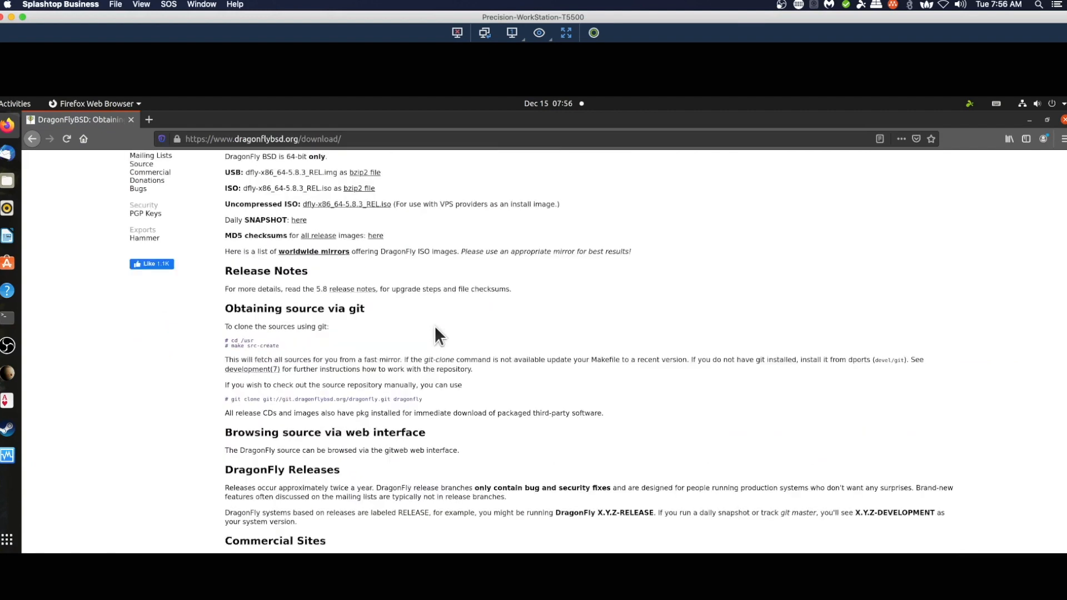
pyautogui.scroll(3)
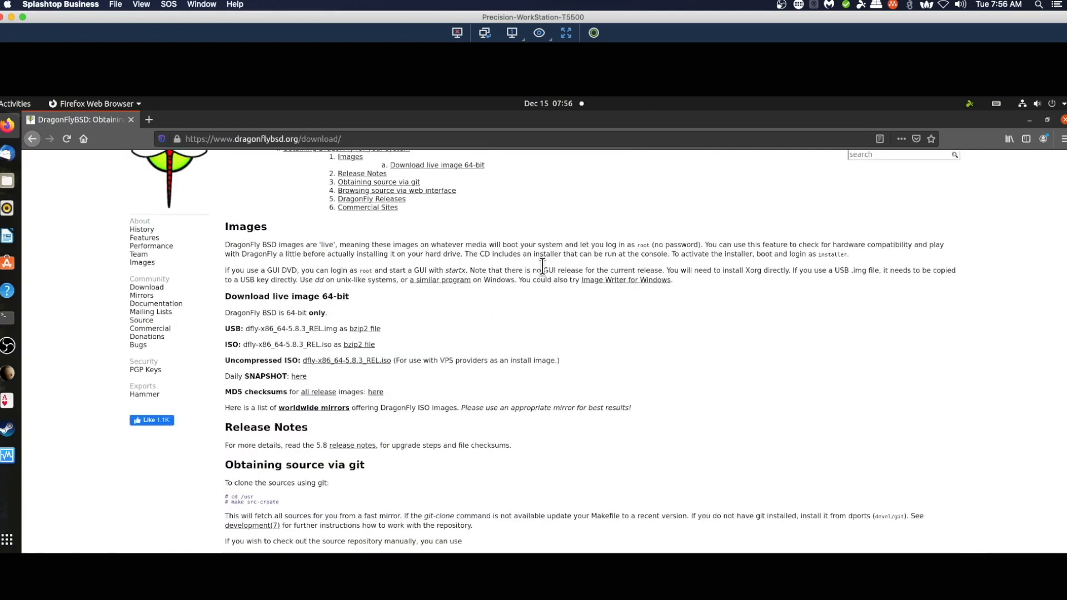
pyautogui.scroll(3)
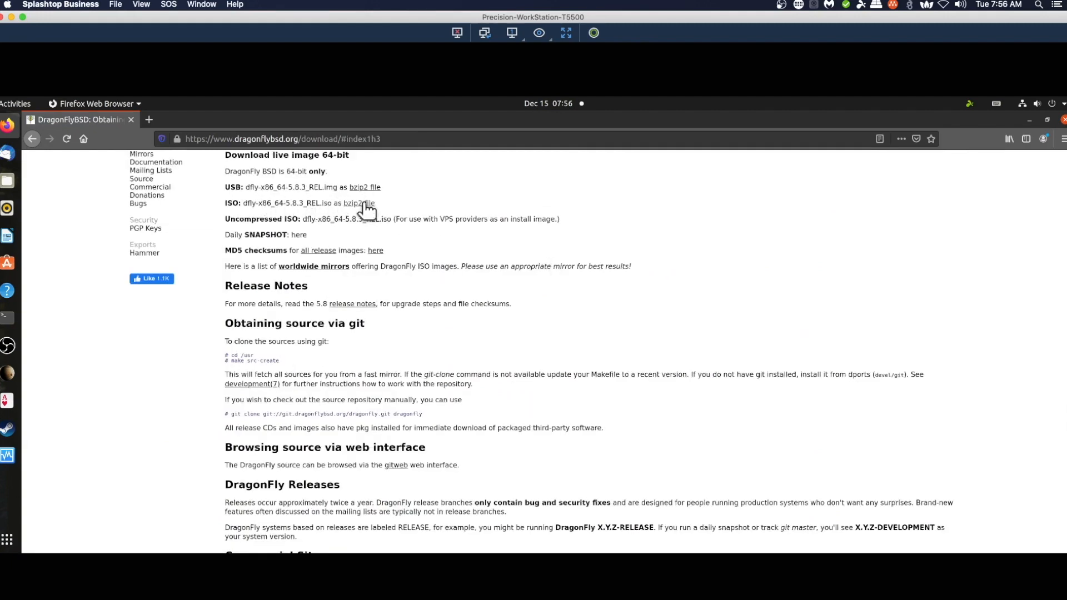
pyautogui.rightClick(363, 203)
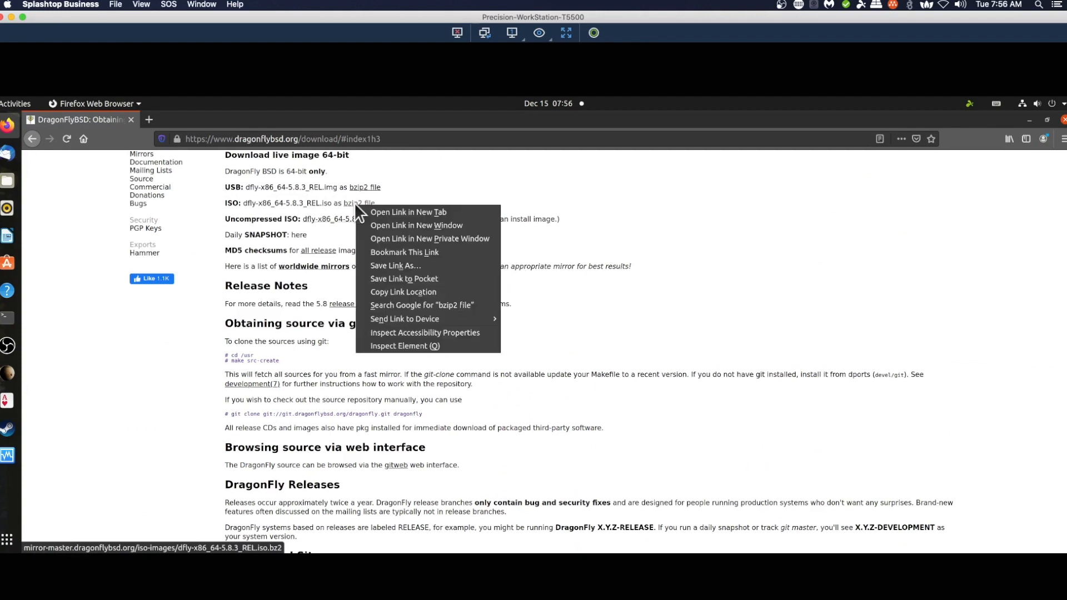
pyautogui.moveTo(402, 291)
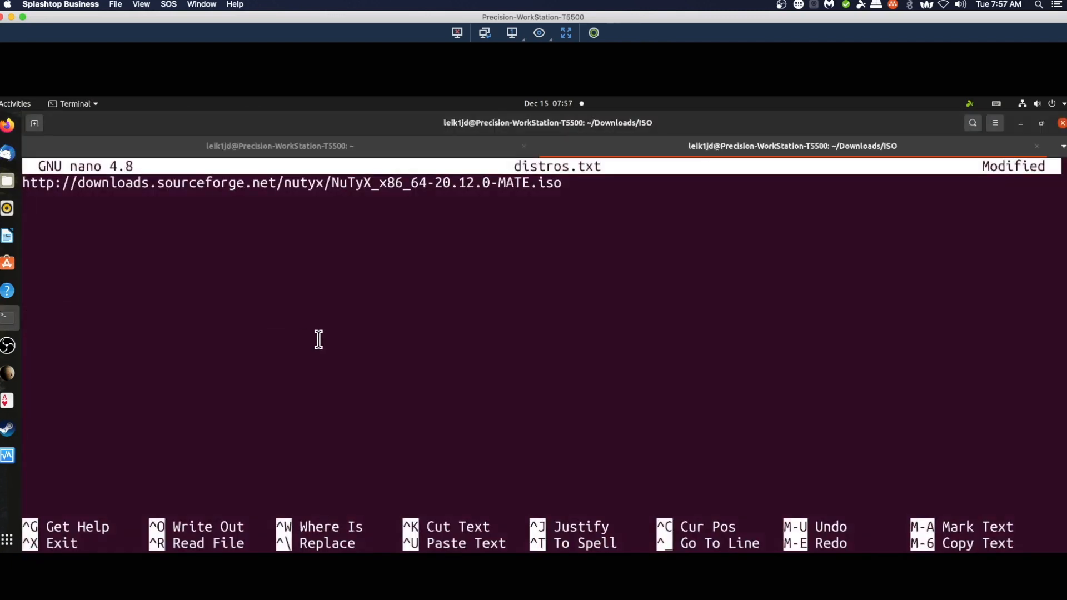
# Step: Add the dfly-x86_64-5.8.3_REL.iso.bz2 URL as line two of distros.txt and save
pyautogui.write('http://mirror-master.dragonflybsd.org/iso-images/dfly-x86_64-5.8.3_REL.iso.bz2')
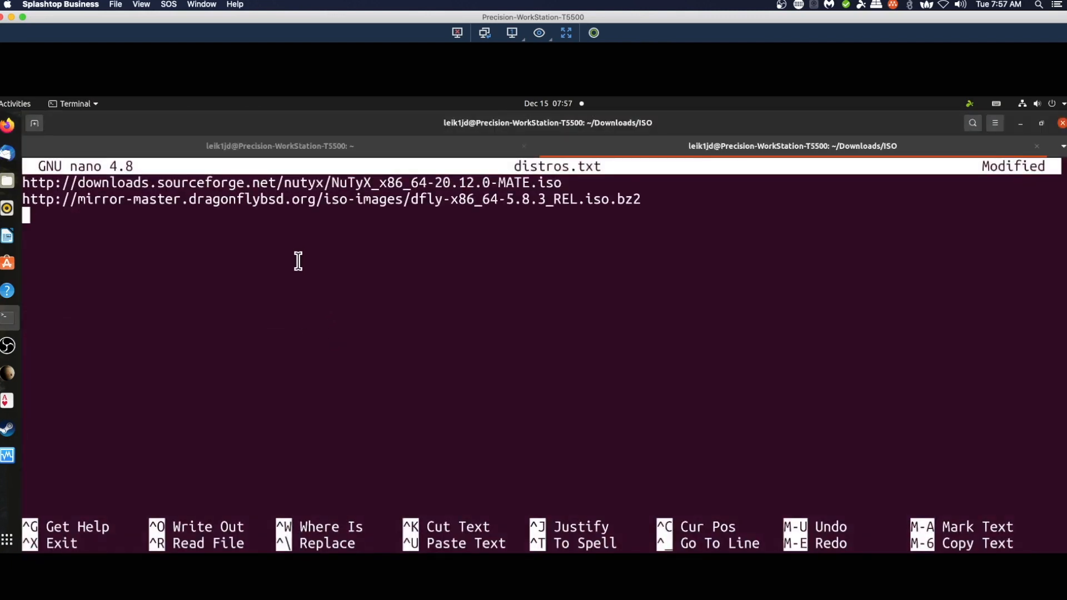
pyautogui.press('ctrl+x')
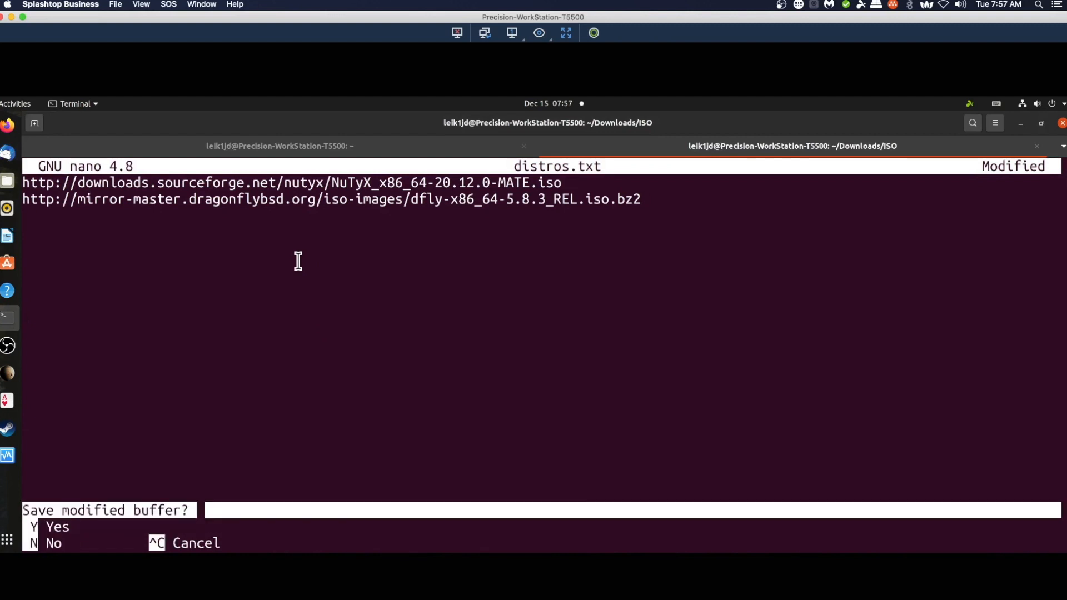
pyautogui.press('y')
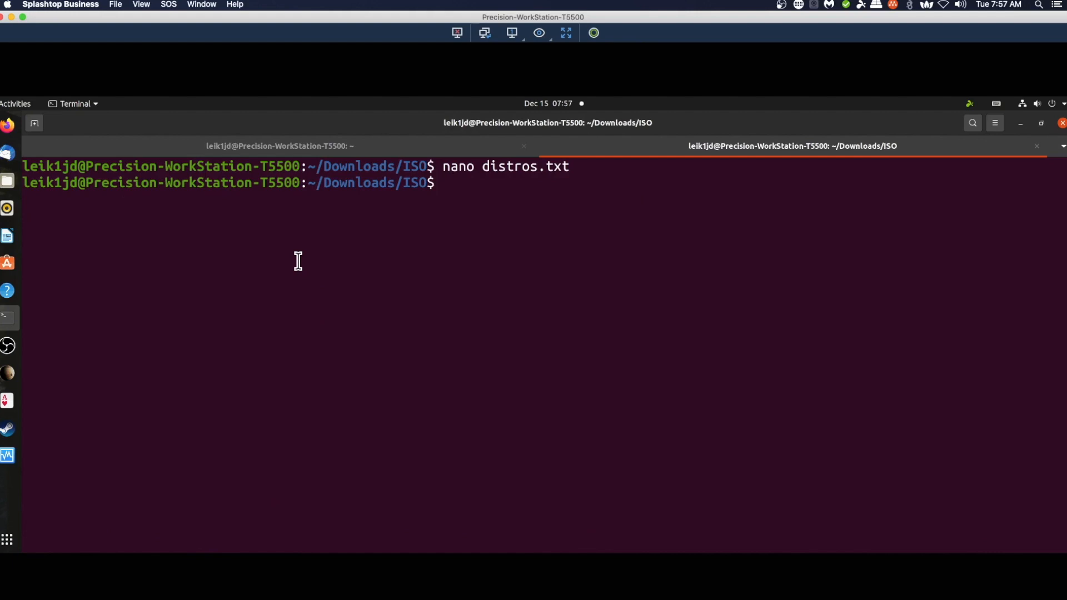
# Step: Run wget -i distros.txt to download every listed ISO
pyautogui.write('wget')
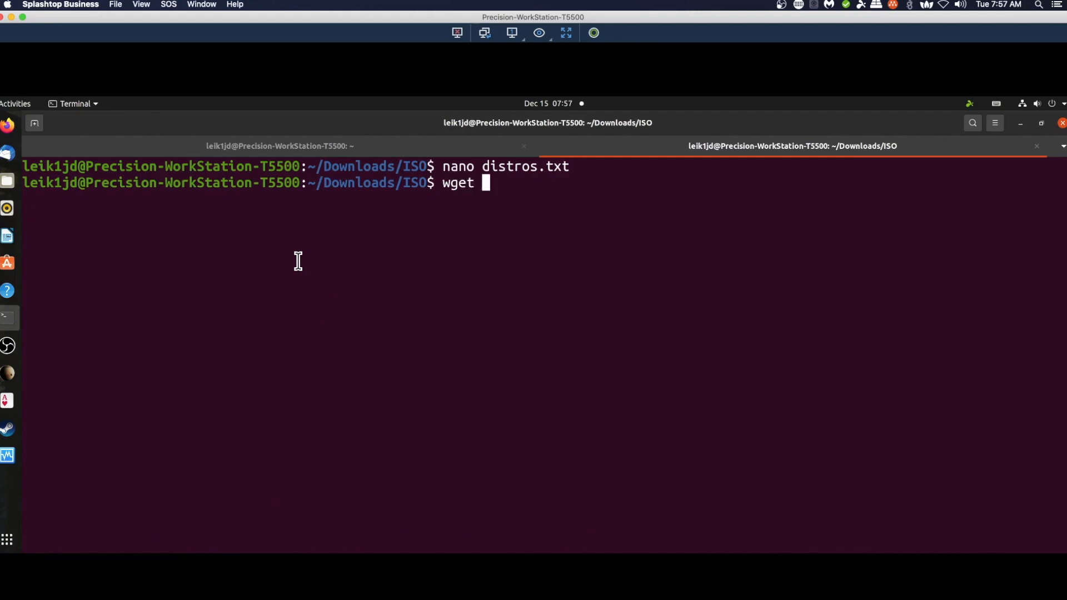
pyautogui.write('-i')
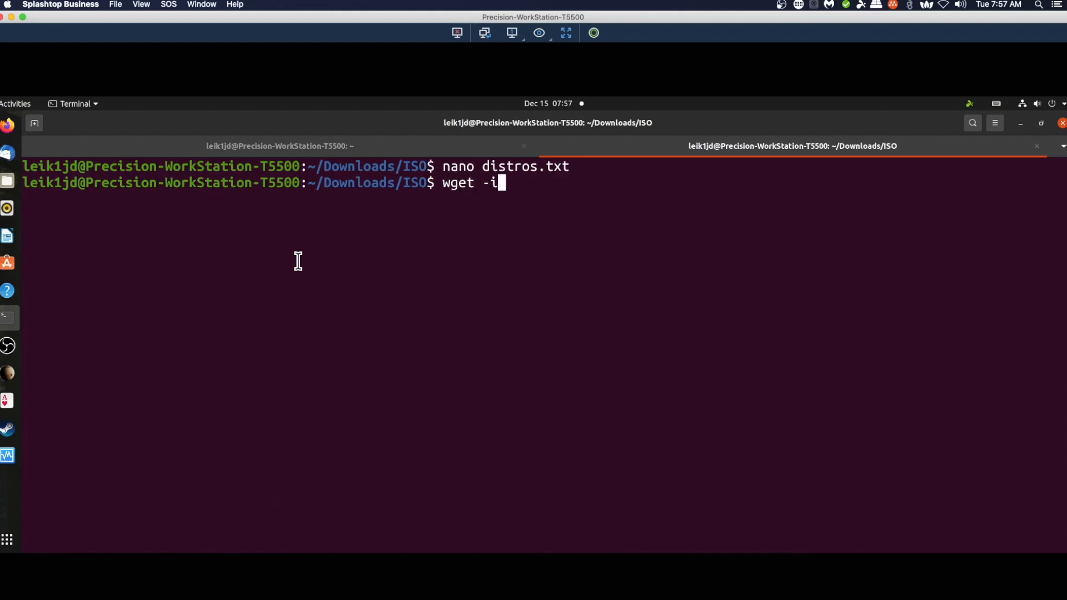
pyautogui.write('distros.txt')
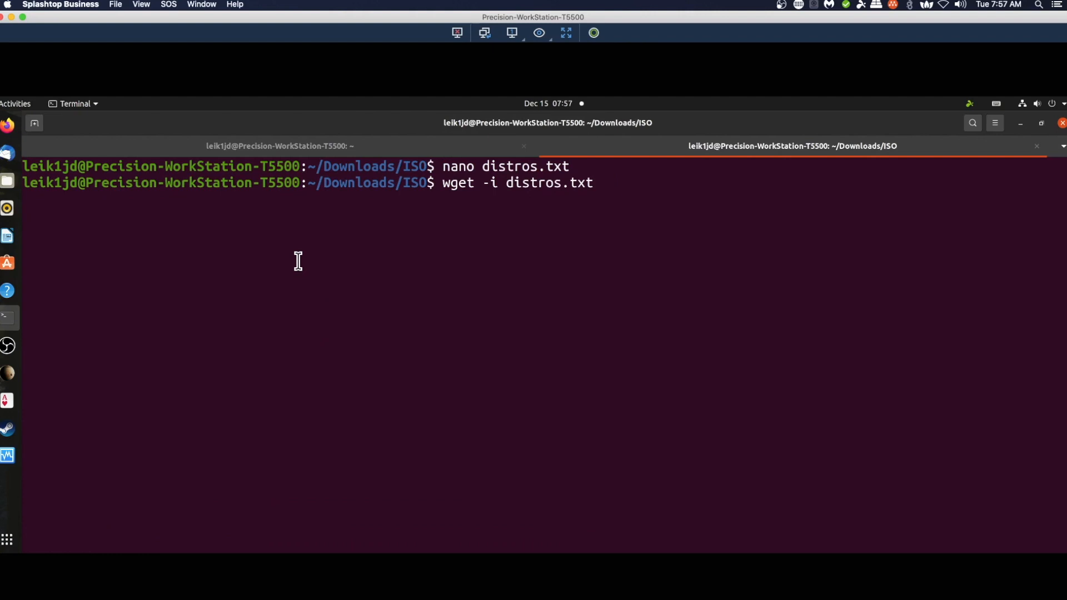
pyautogui.press('Return')
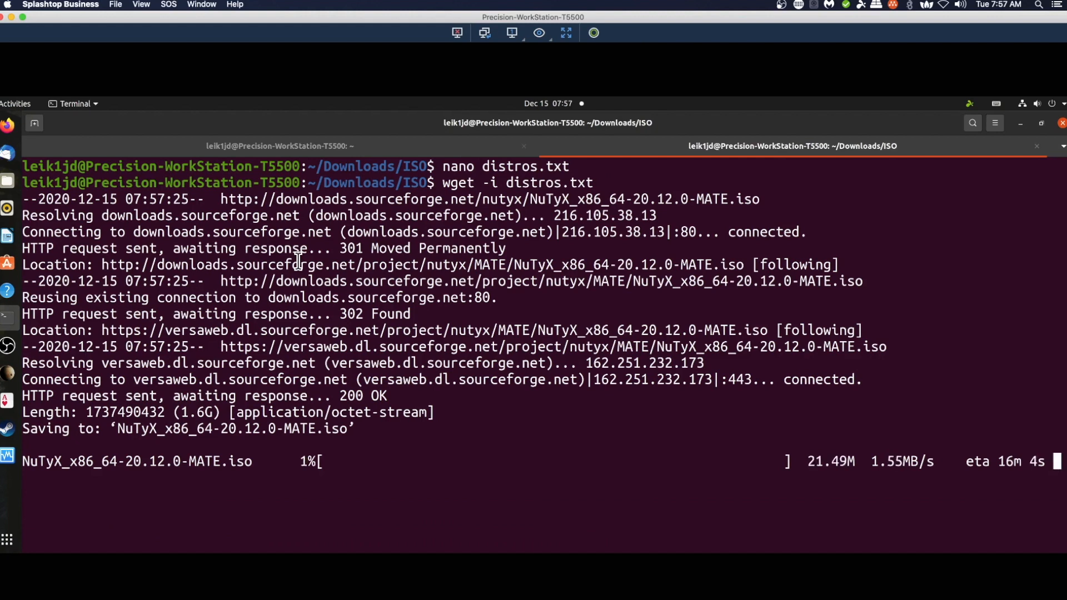
pyautogui.moveTo(456, 33)
pyautogui.write('termina')
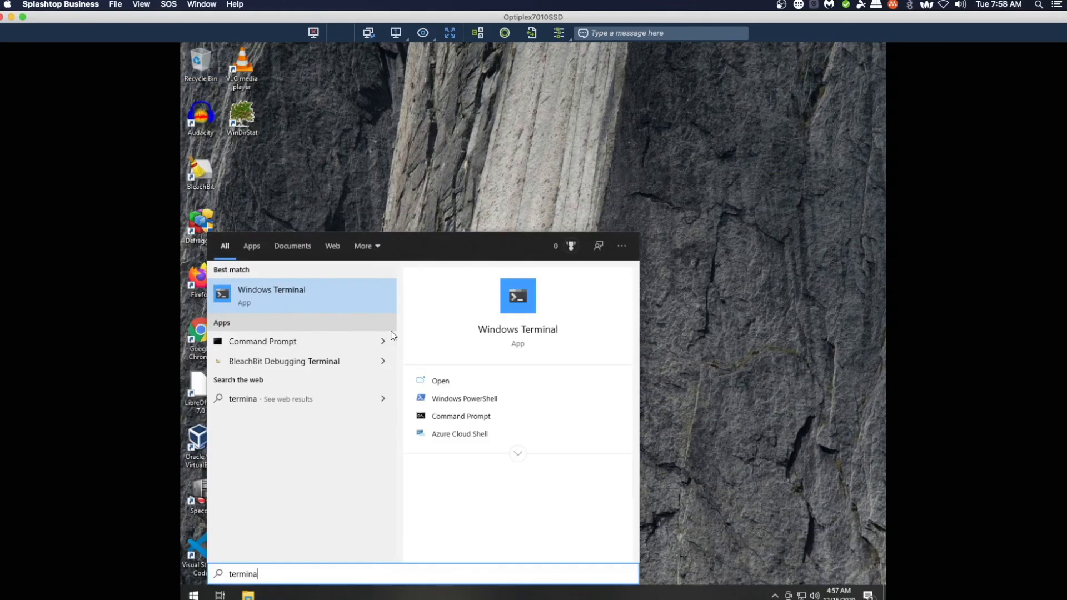
# Step: Open an Ubuntu WSL tab in Windows Terminal, cd into Downloads, and launch Firefox
pyautogui.click(407, 111)
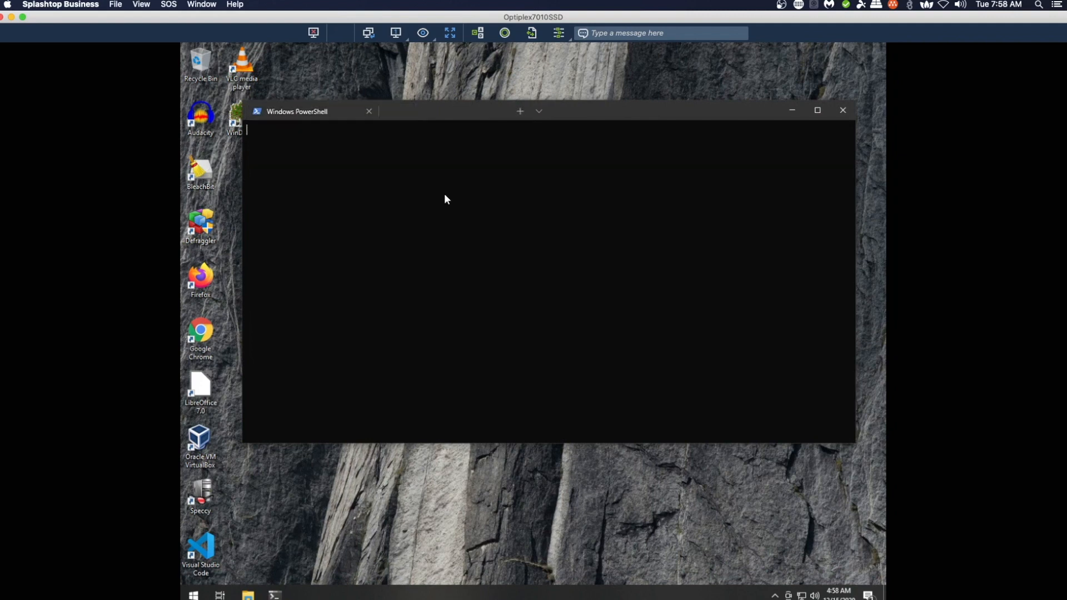
pyautogui.click(519, 111)
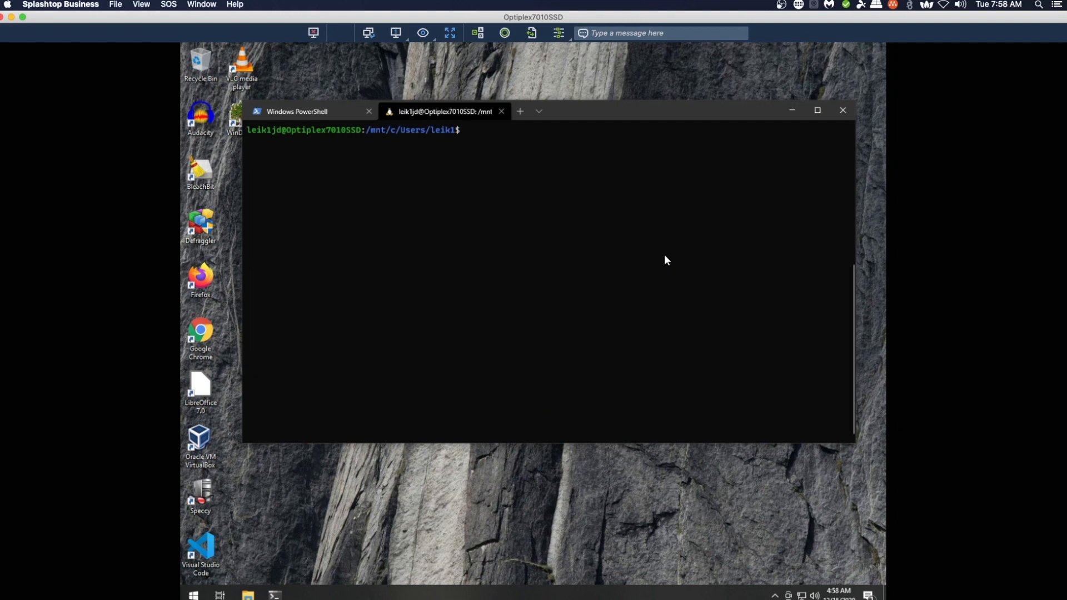
pyautogui.press('Return')
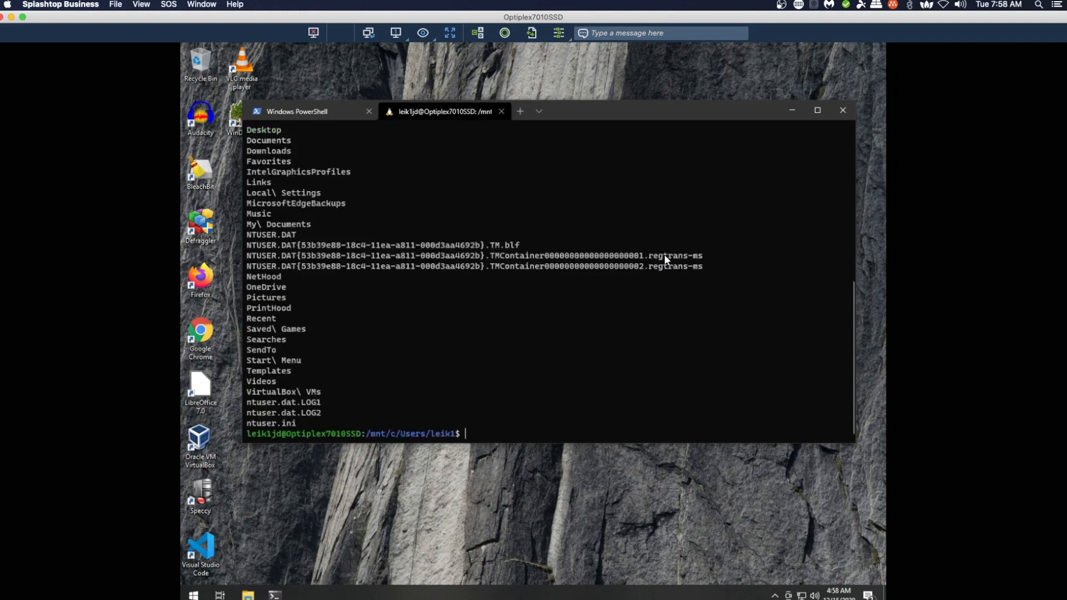
pyautogui.write('cd D')
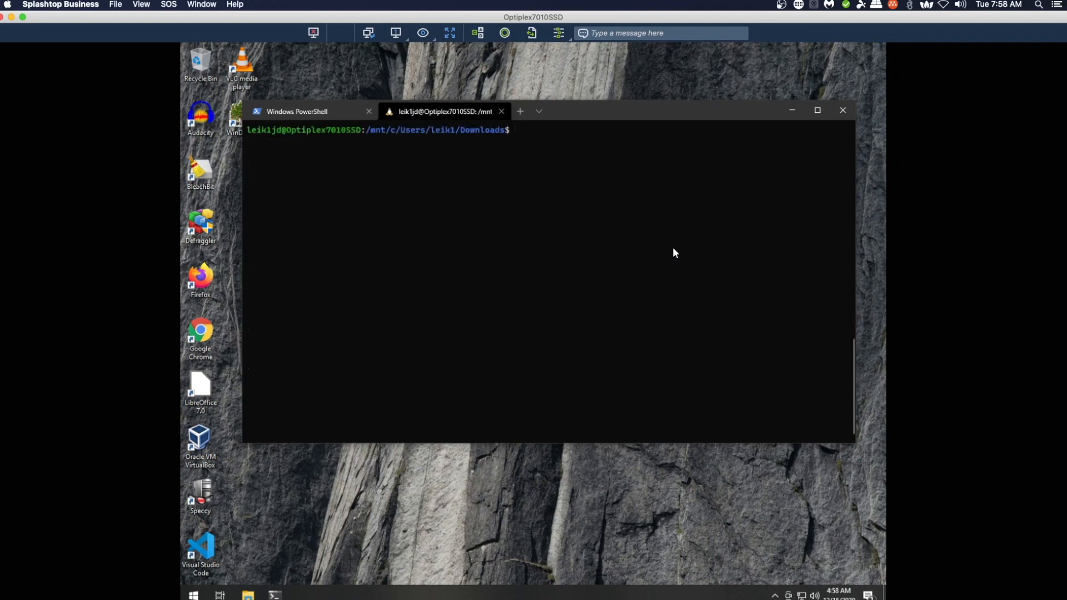
pyautogui.moveTo(201, 279)
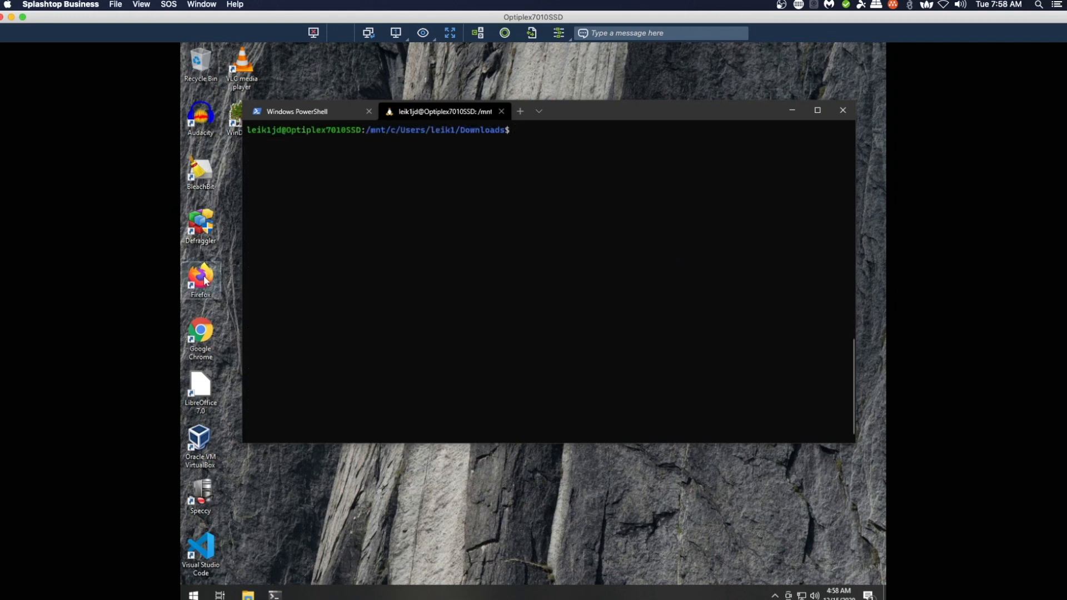
pyautogui.moveTo(347, 80)
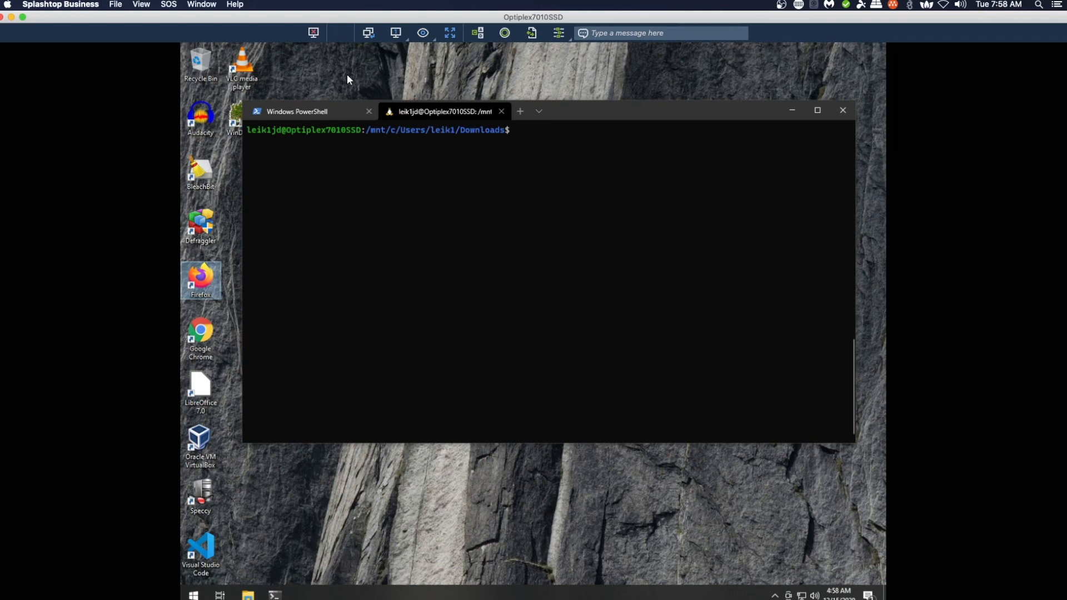
pyautogui.moveTo(269, 267)
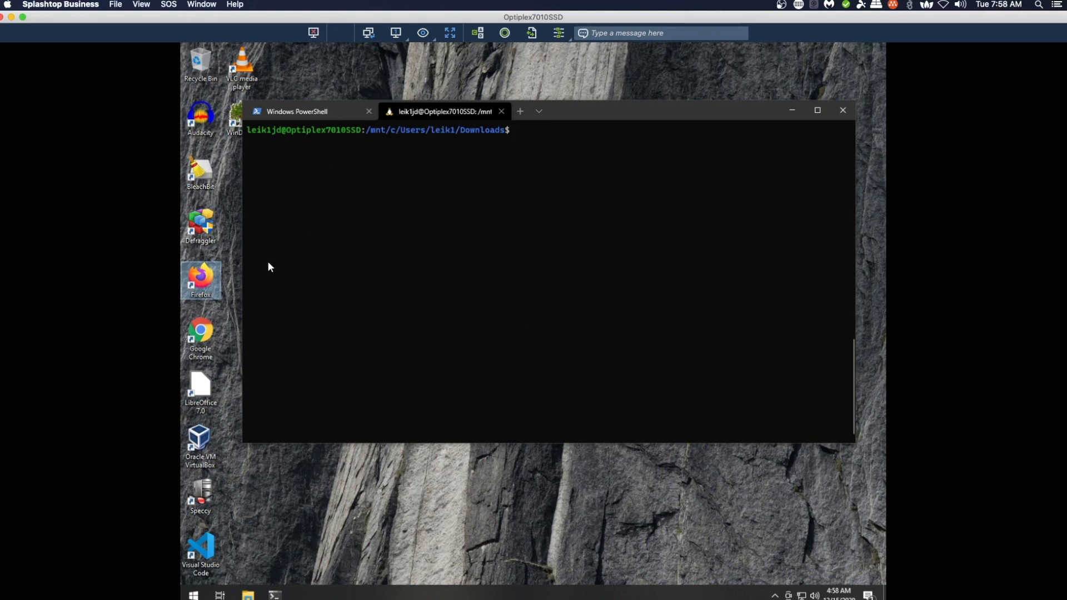
pyautogui.moveTo(200, 278)
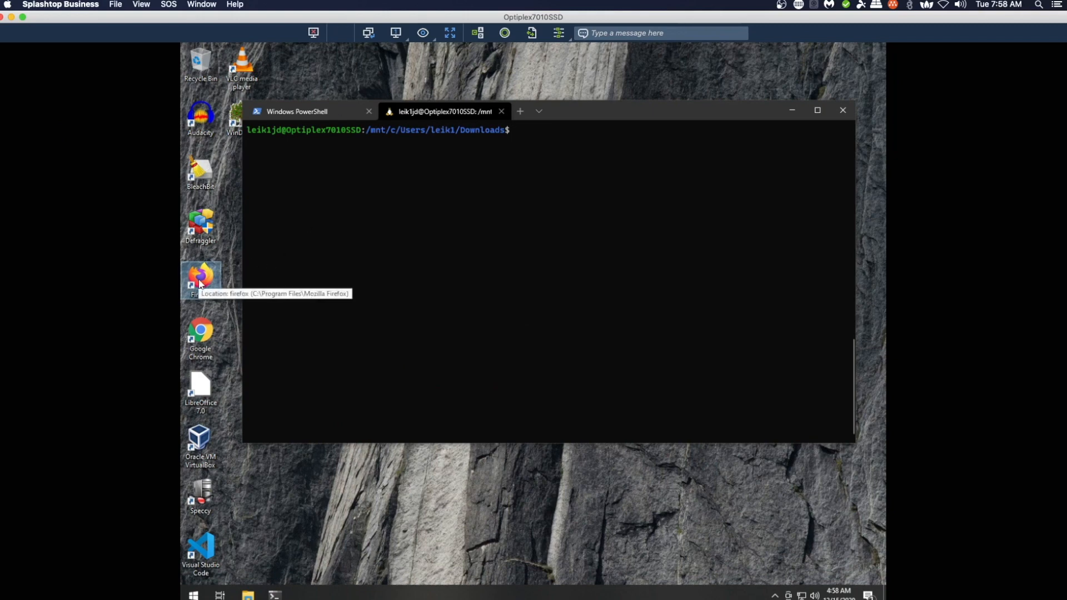
pyautogui.doubleClick(199, 276)
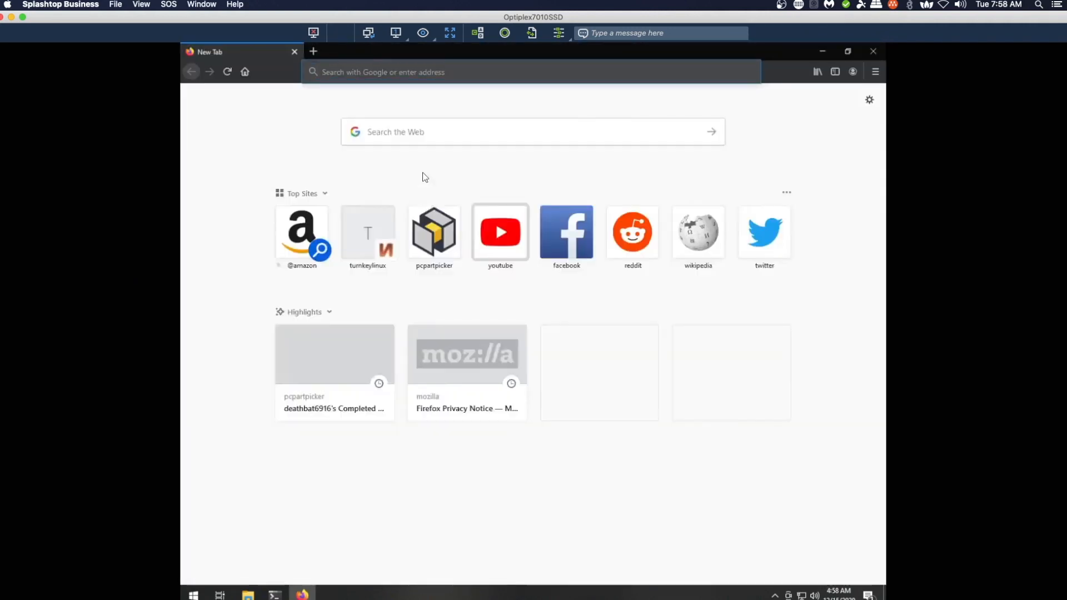
# Step: Search 'popos', open pop.system76.com, and copy the Pop!_OS 20.10 ISO download link
pyautogui.click(530, 72)
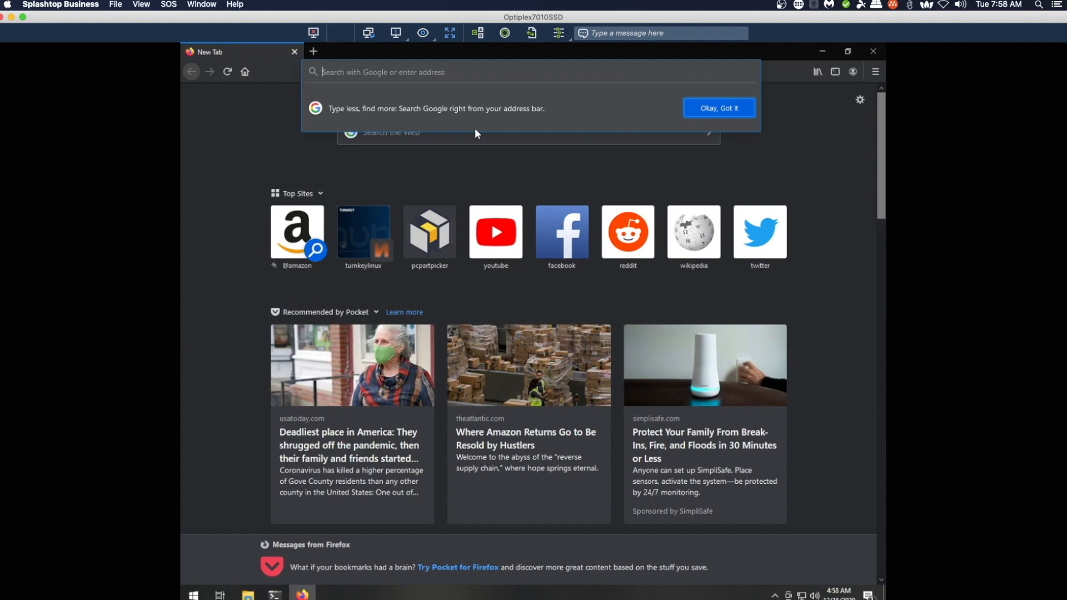
pyautogui.write('popos')
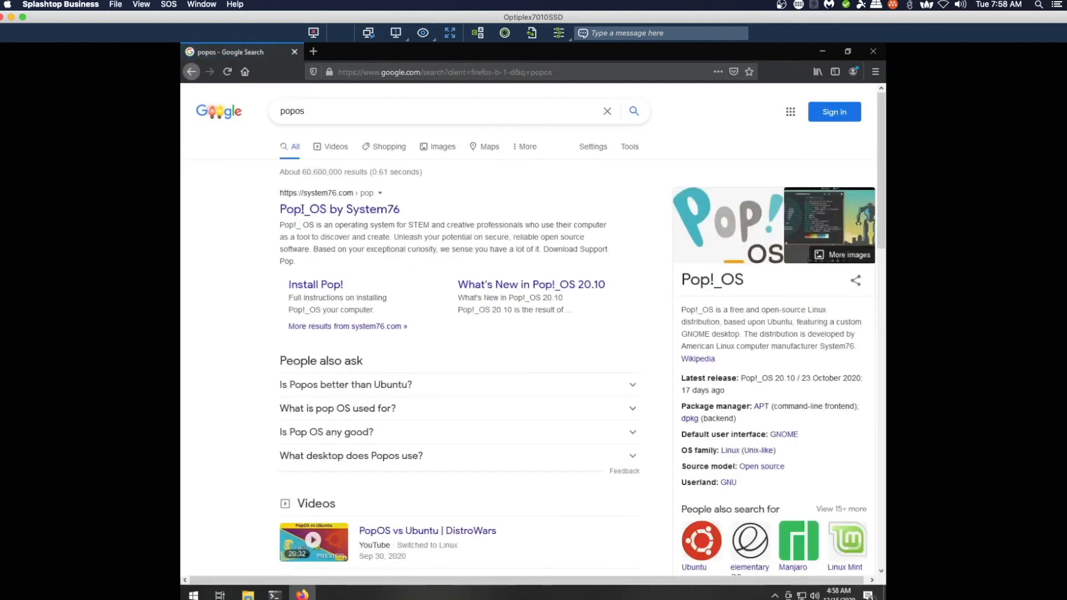
pyautogui.click(339, 209)
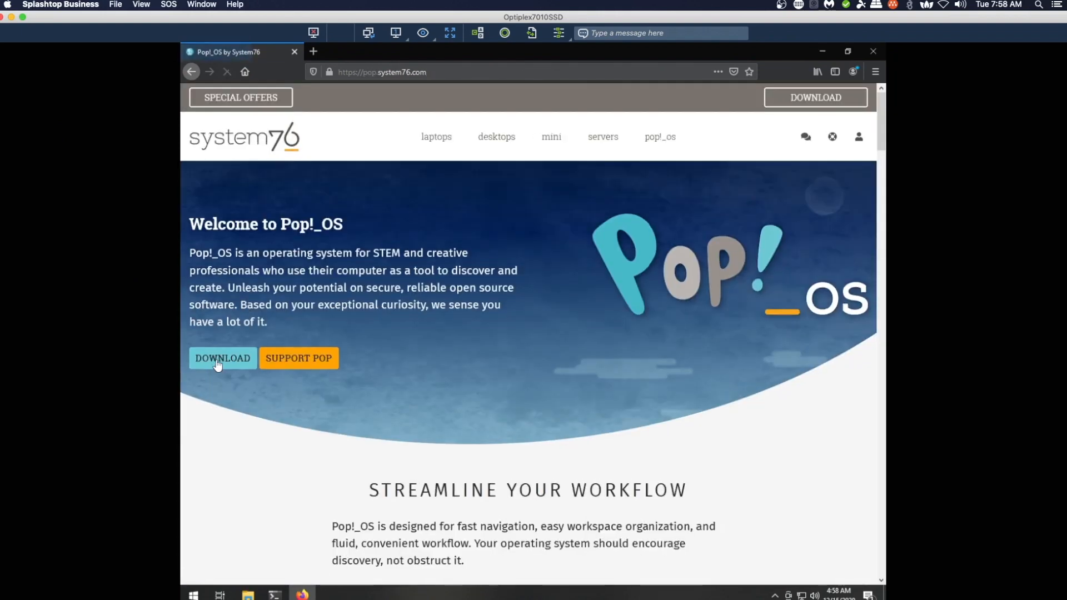
pyautogui.click(222, 358)
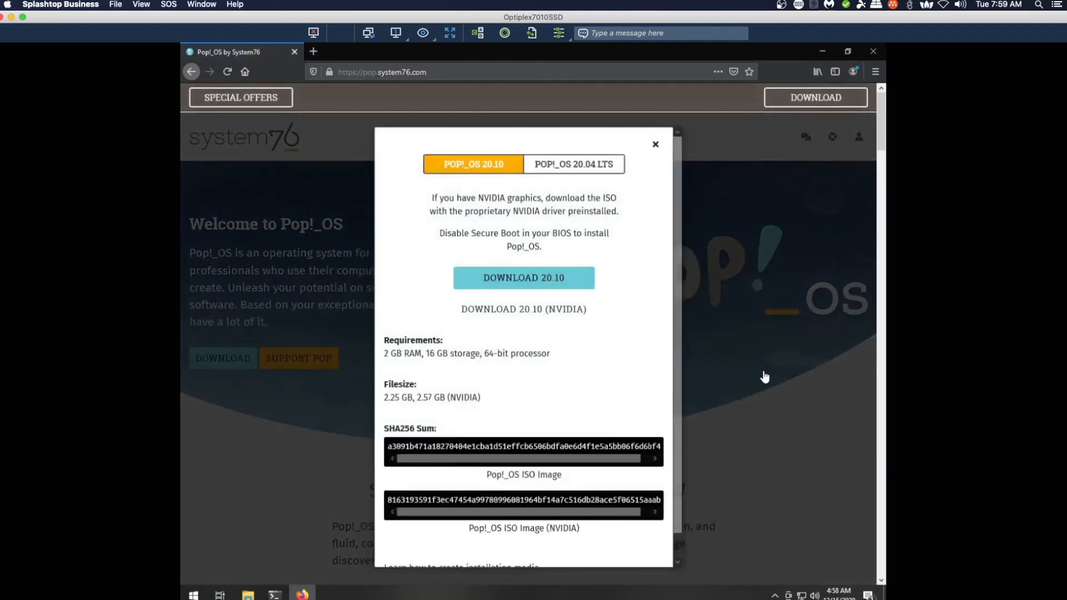
pyautogui.scroll(-3)
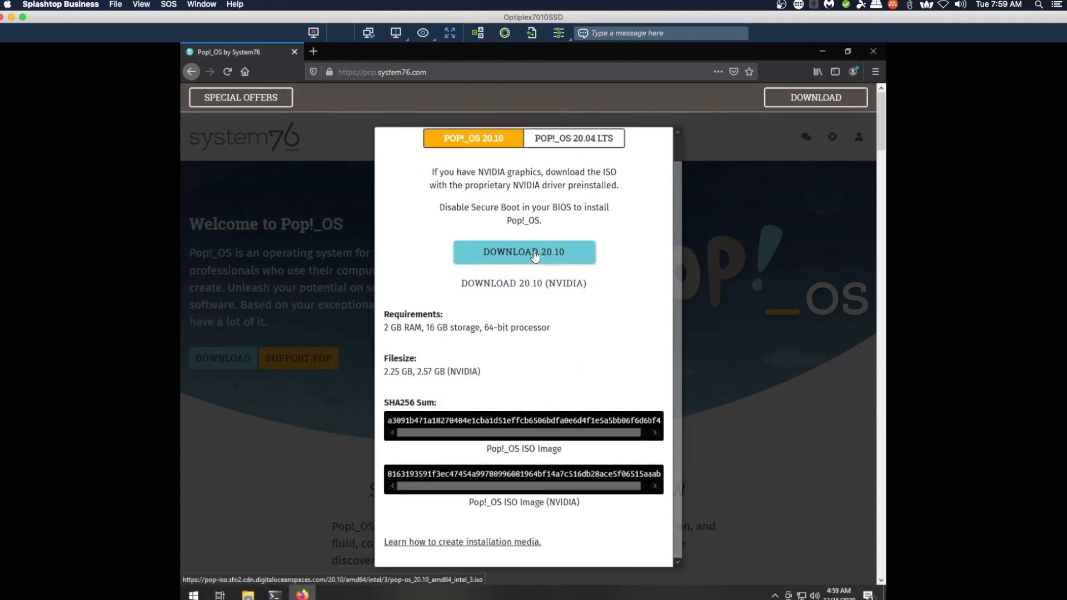
pyautogui.moveTo(524, 251)
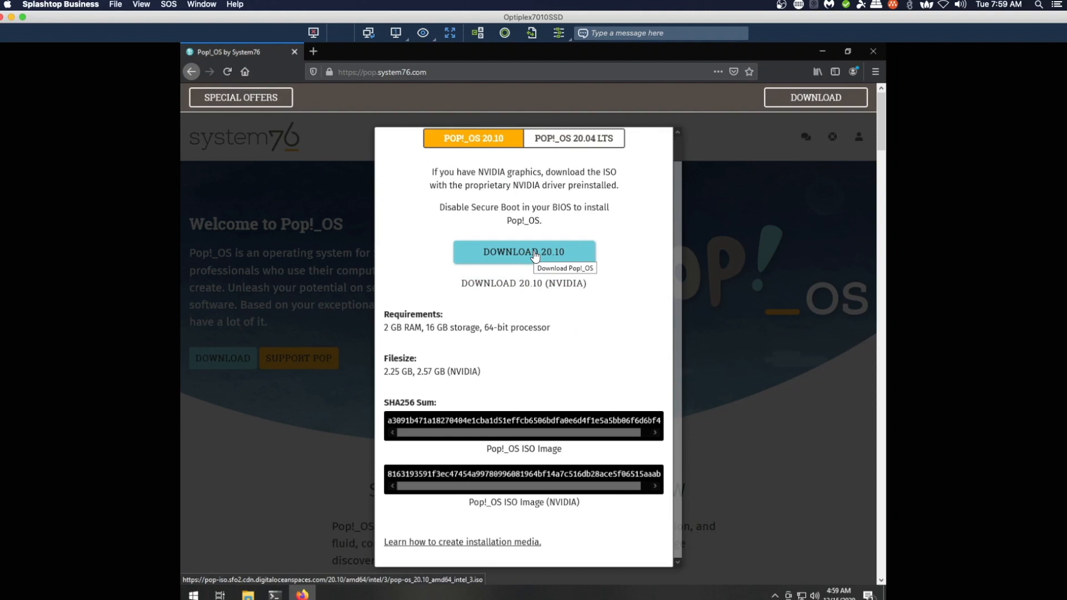
pyautogui.rightClick(523, 251)
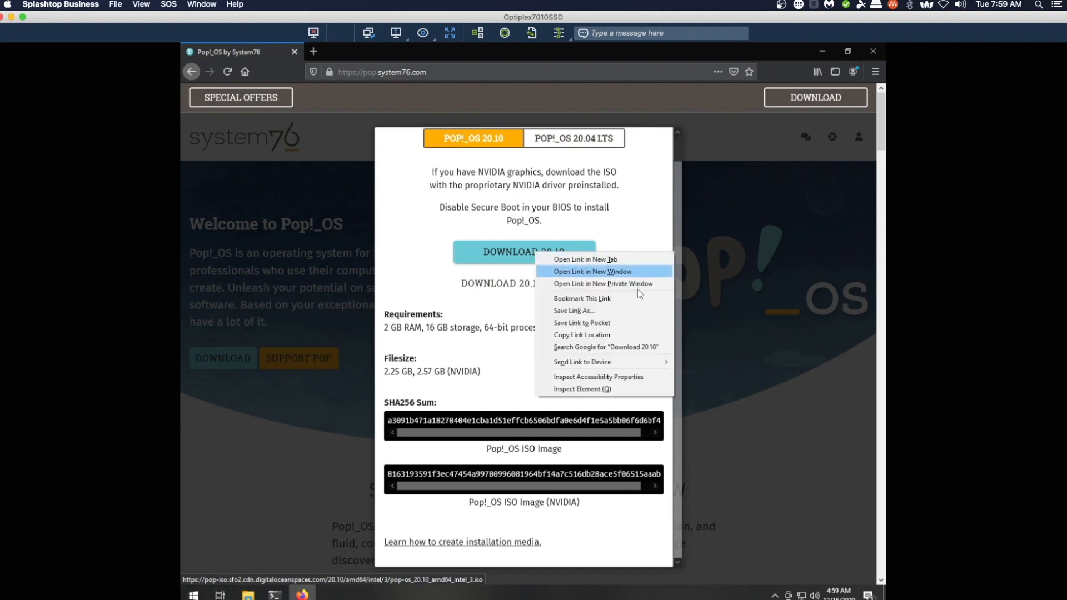
pyautogui.moveTo(597, 339)
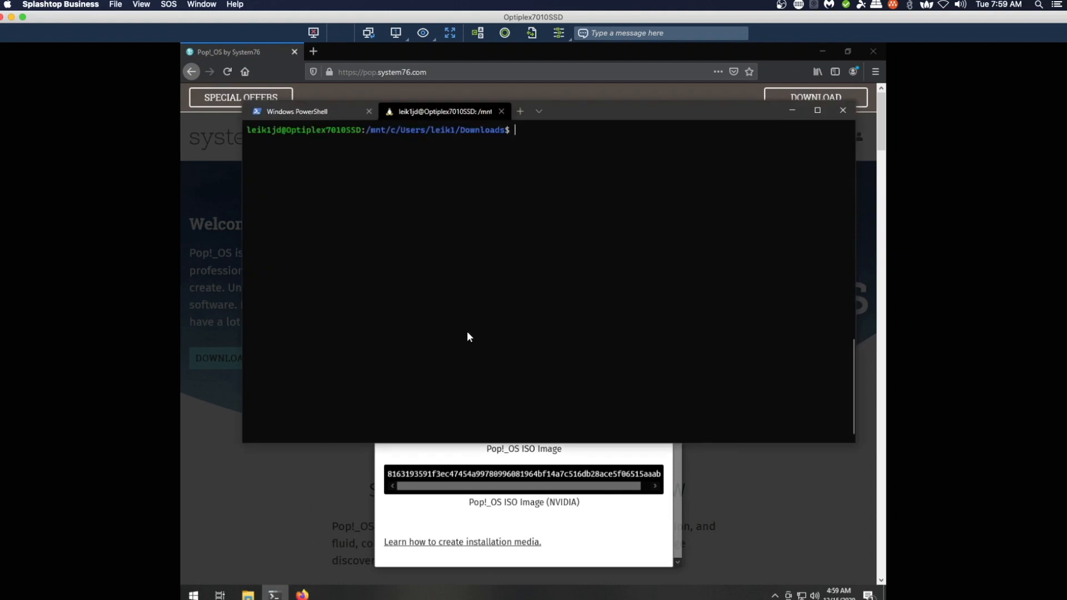
# Step: Paste the Pop!_OS 20.10 ISO URL into a new distros.txt in nano and save on exit
pyautogui.write('nano distros.')
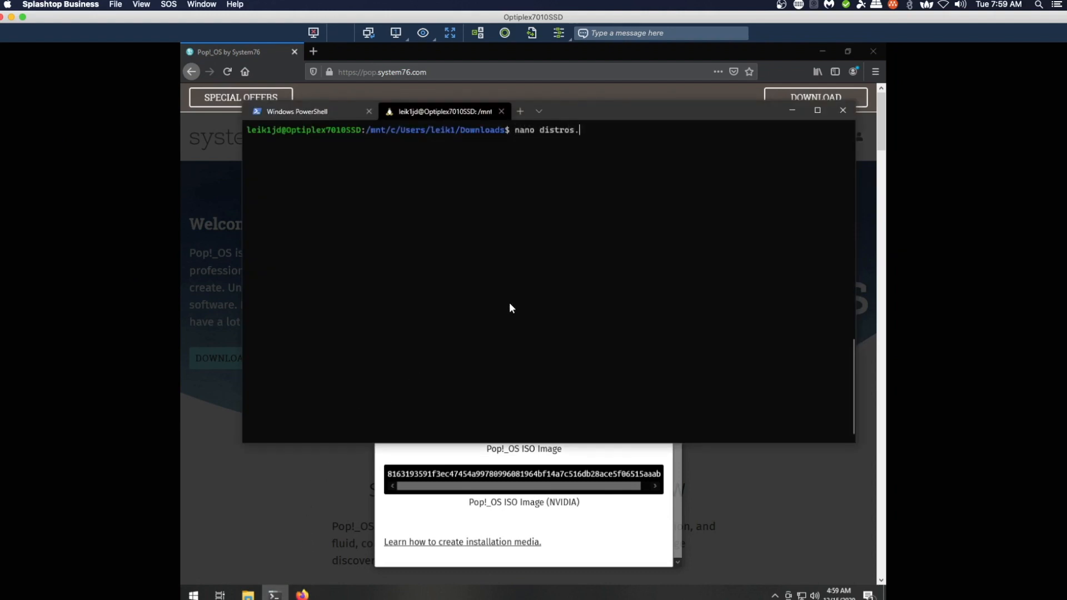
pyautogui.press('Return')
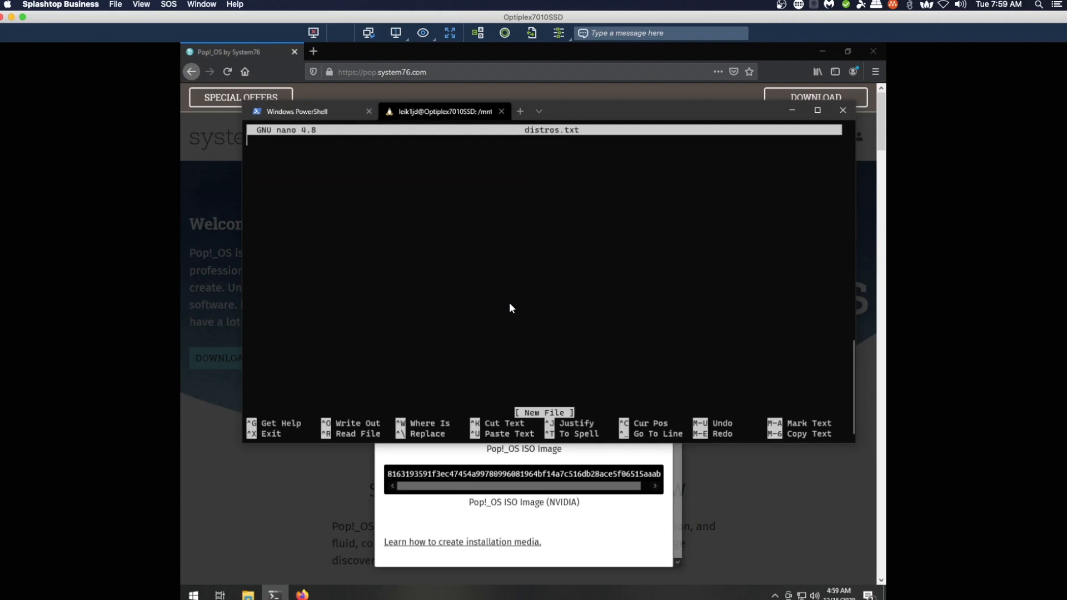
pyautogui.write('https://pop-iso.sfo2.cdn.digitaloceanspaces.com/20.10/amd64/intel/3/pop-os_20.10_amd64_intel_3.iso')
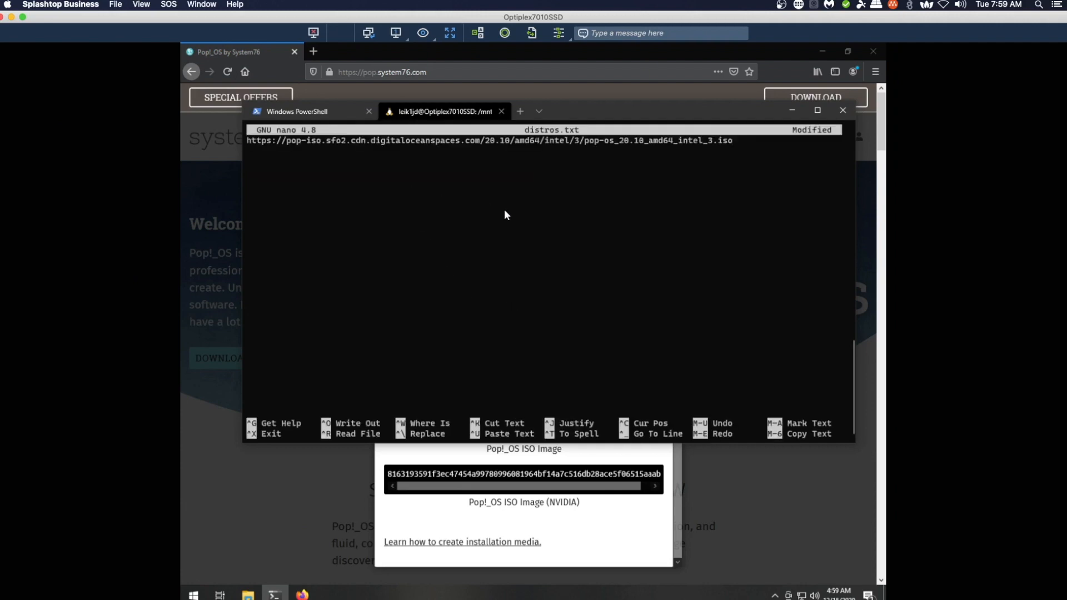
pyautogui.press('Return')
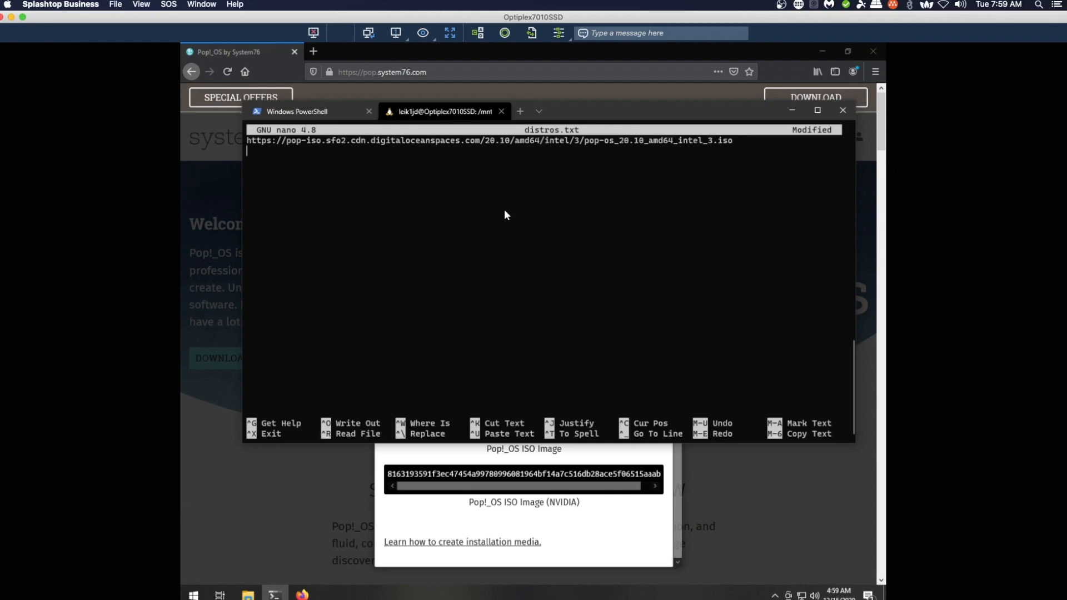
pyautogui.press('ctrl+x')
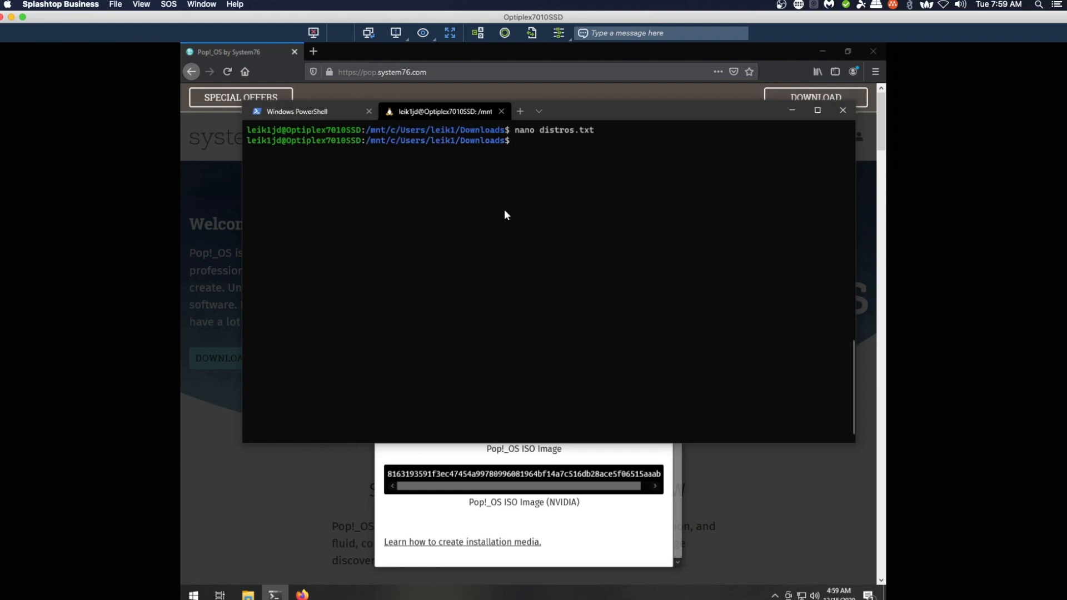
# Step: Run wget -i distros.txt in WSL to fetch the Pop!_OS 20.10 ISO
pyautogui.write('wget -i')
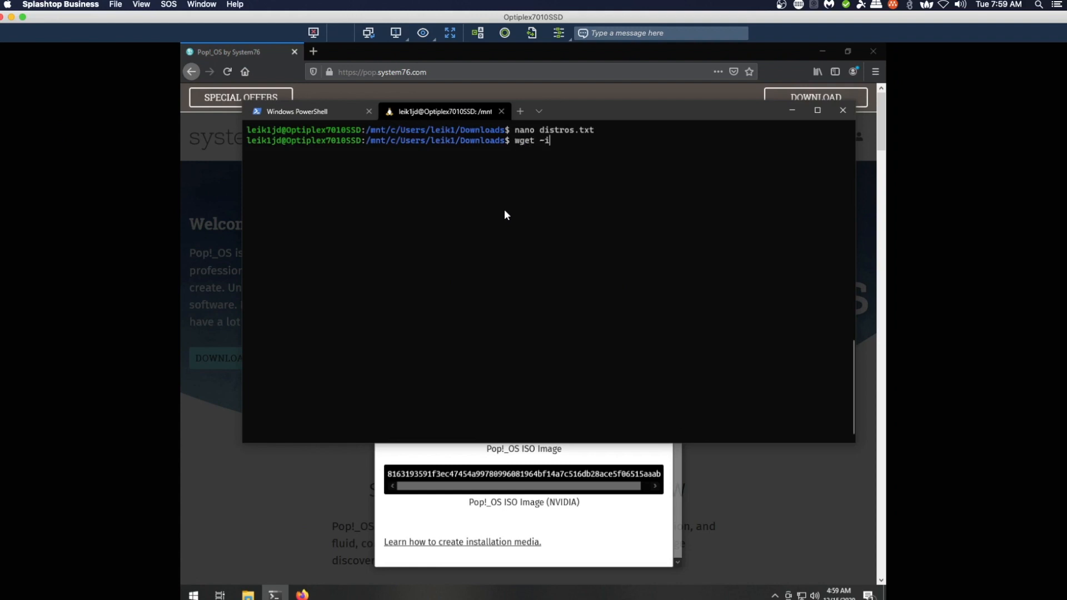
pyautogui.write('" "')
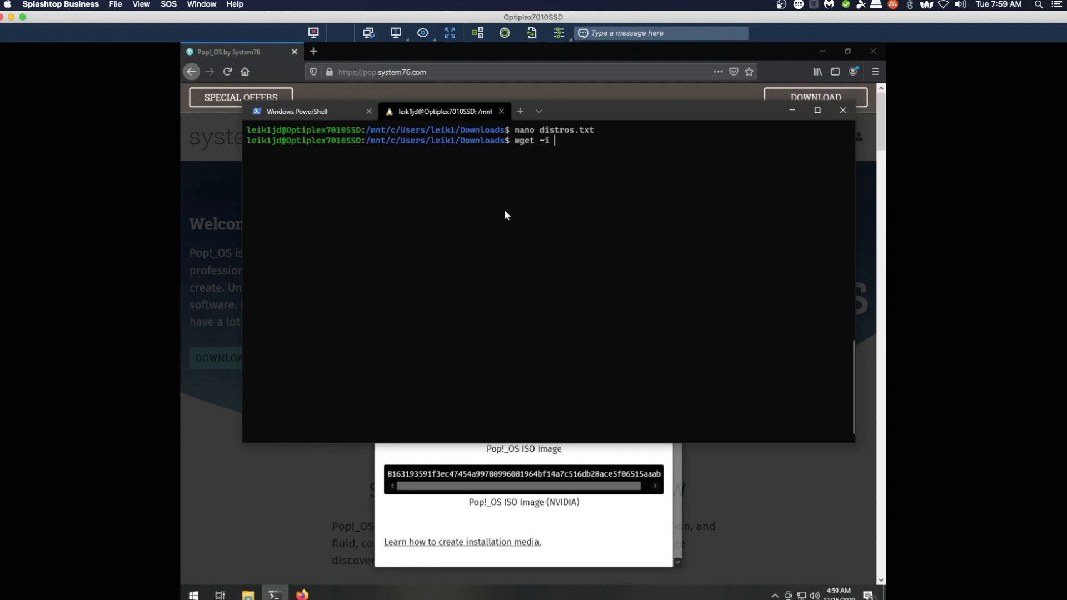
pyautogui.press('Return')
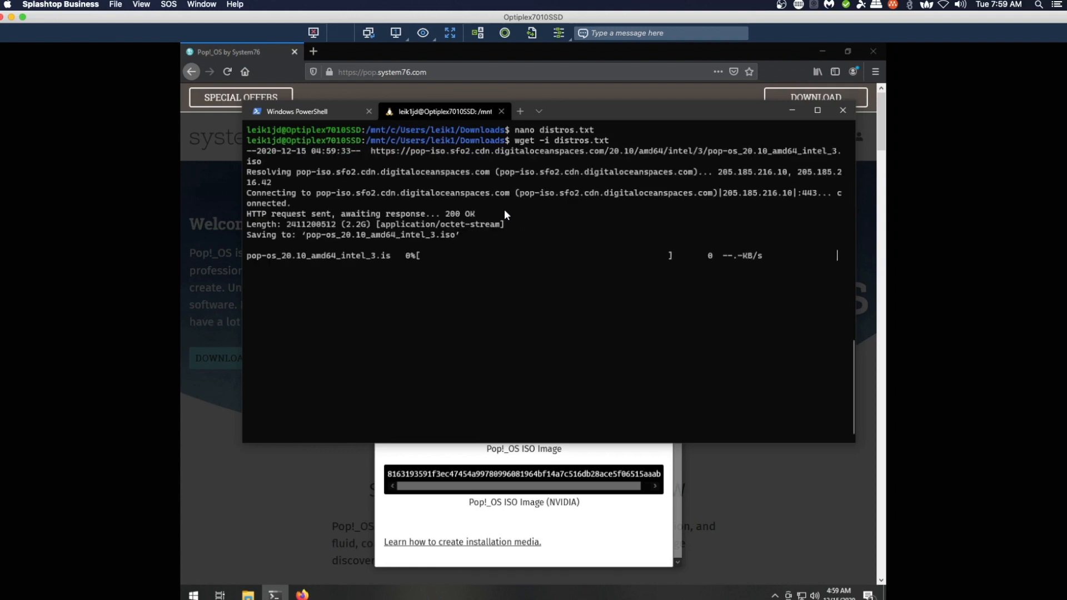